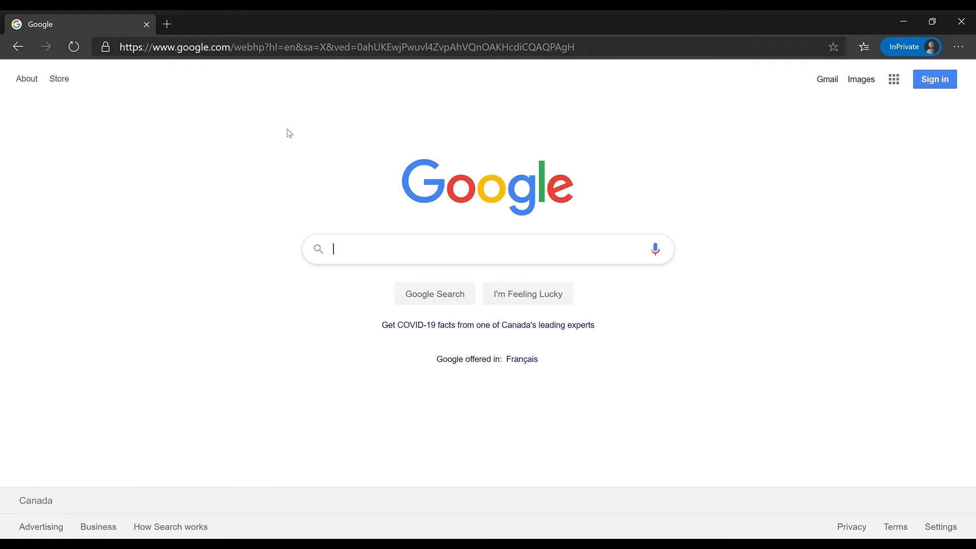
pyautogui.moveTo(781, 385)
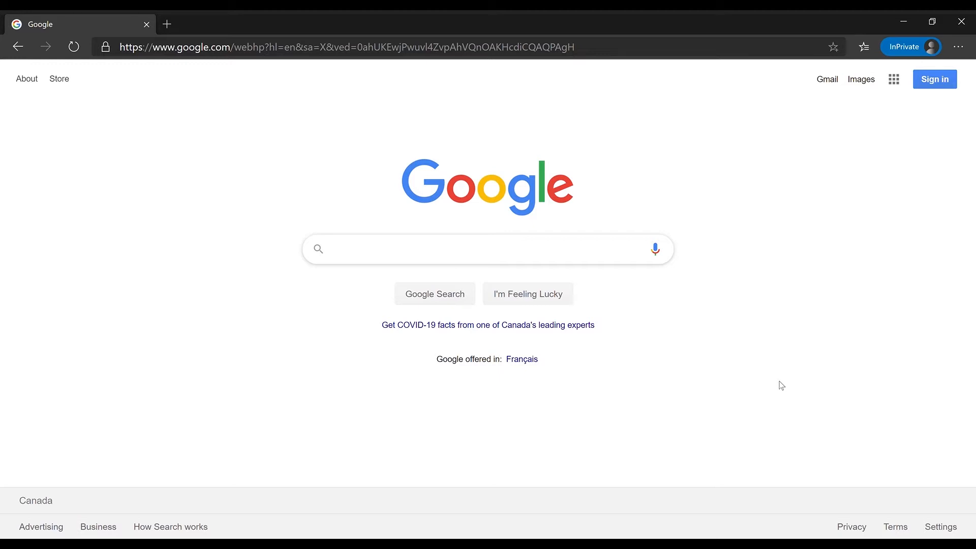
# - Search Google in Edge for 'visual code' by picking the suggestion after typing 'visual'
pyautogui.click(487, 249)
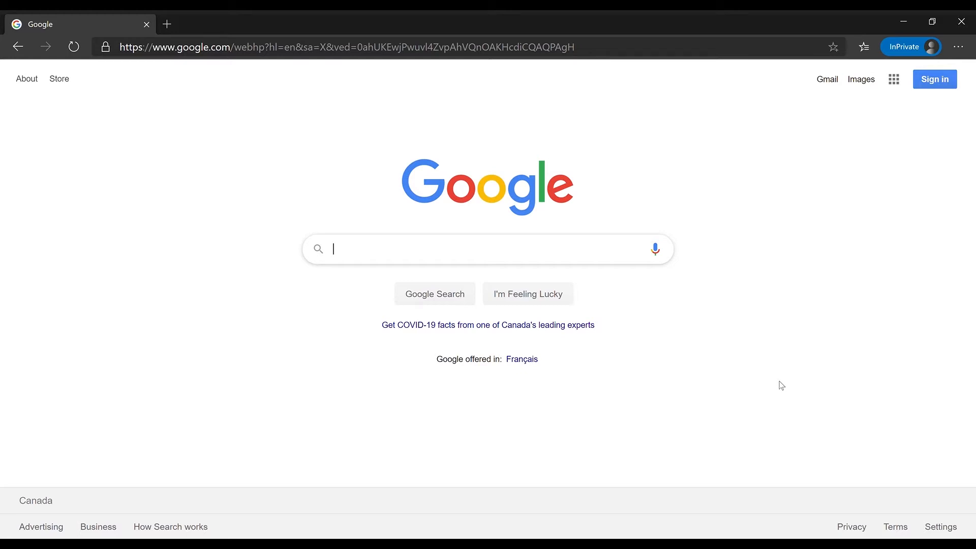
pyautogui.write('visual')
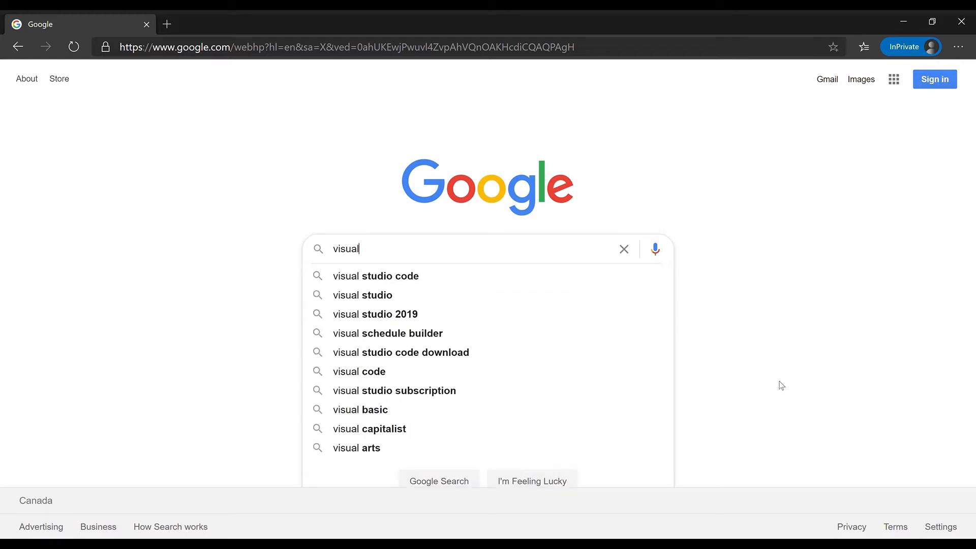
pyautogui.click(358, 371)
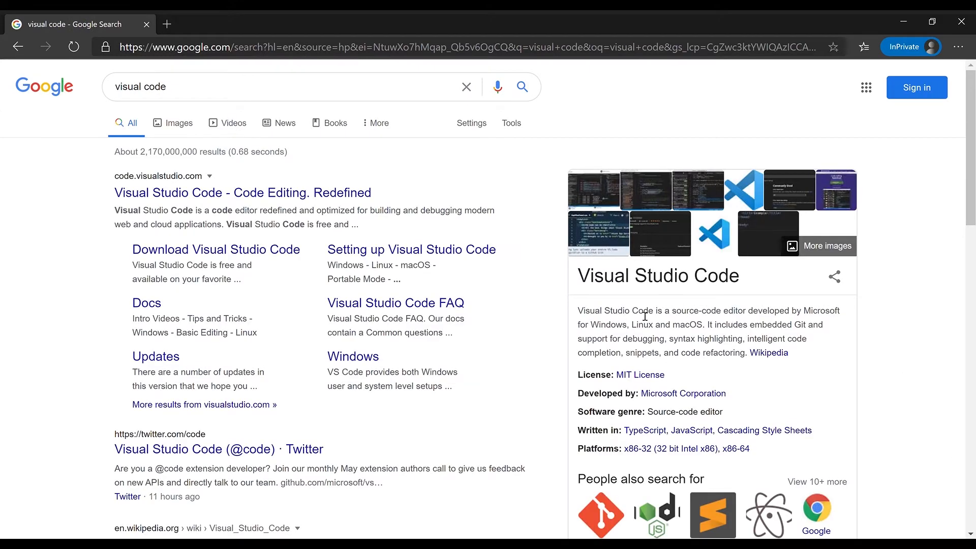
# - Highlight Microsoft and Git in the summary, then open the official Visual Studio Code site
pyautogui.doubleClick(702, 310)
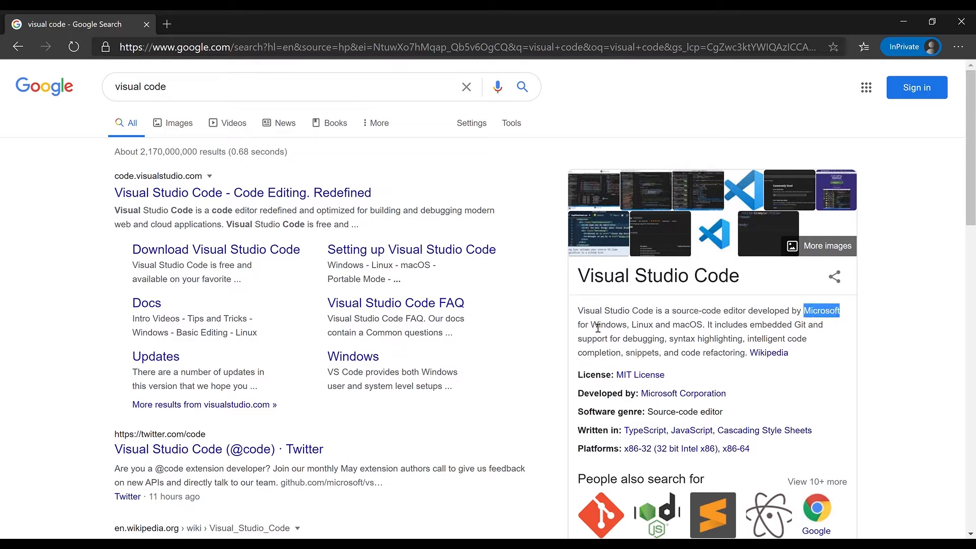
pyautogui.doubleClick(609, 324)
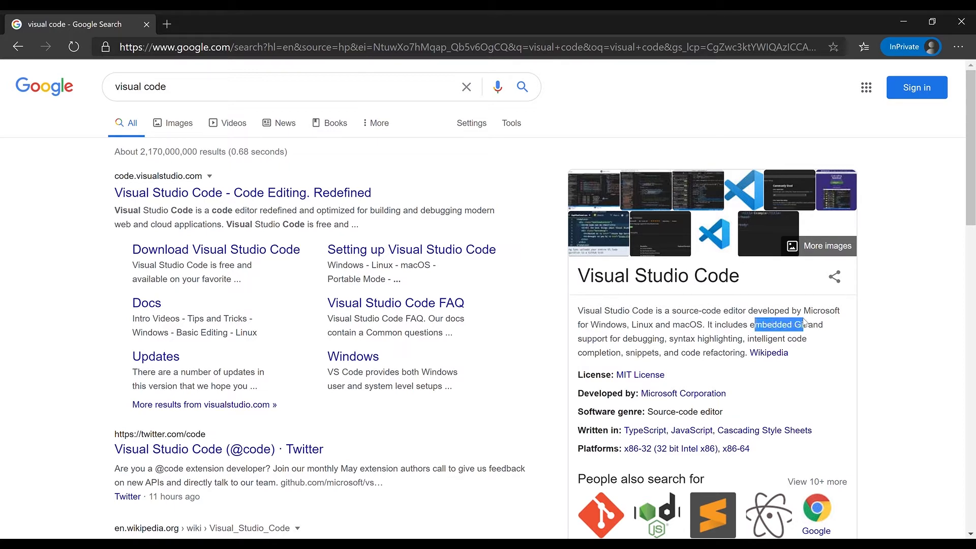
pyautogui.moveTo(626, 341)
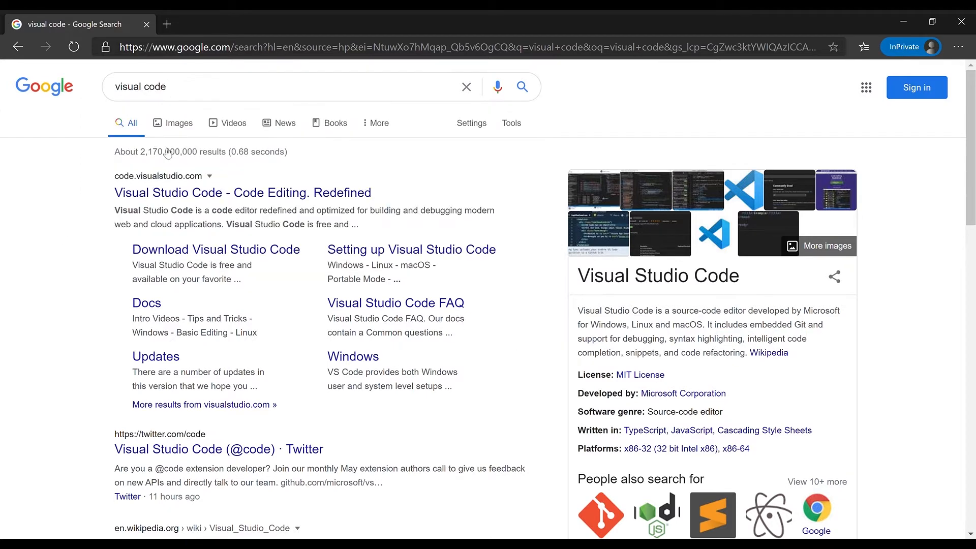
pyautogui.click(243, 192)
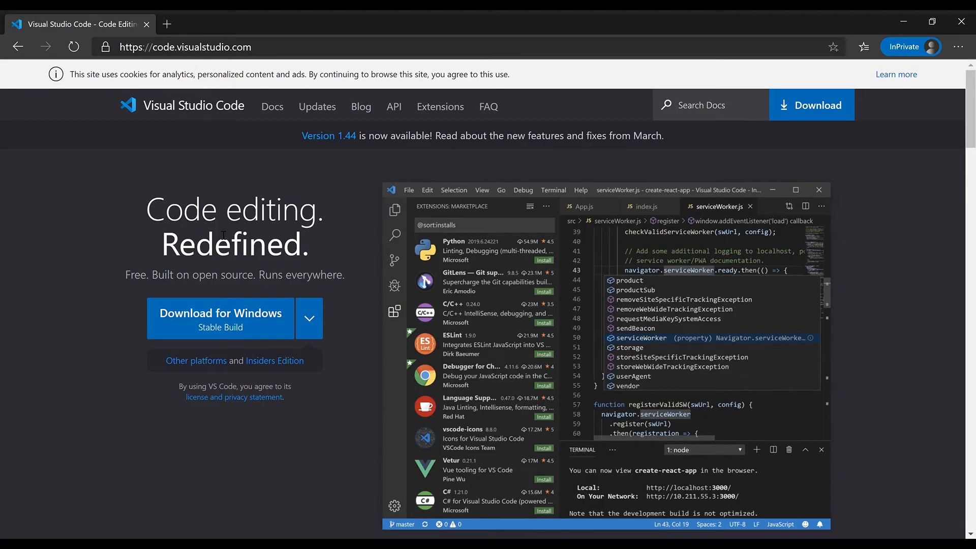
# - Expand and collapse the Download for Windows platform list, then go back to Google
pyautogui.scroll(-3)
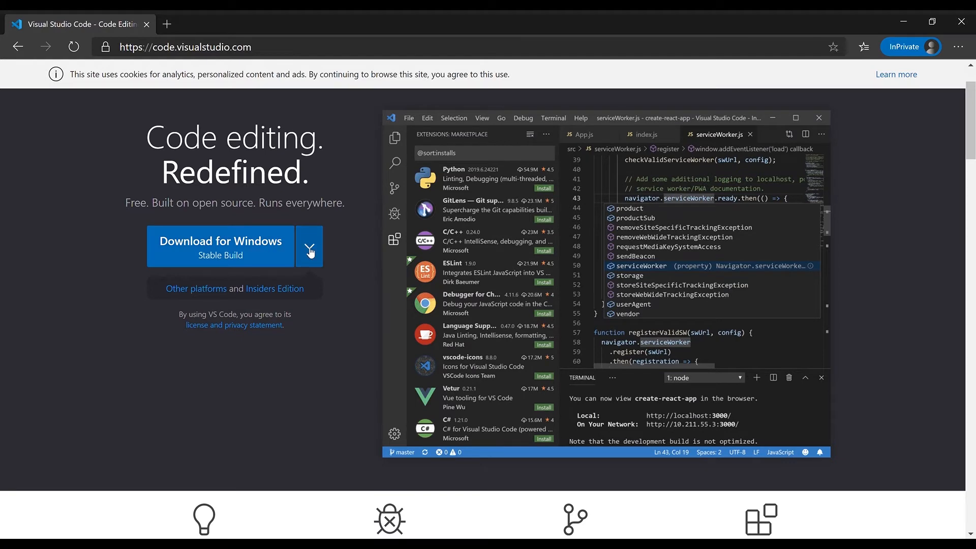
pyautogui.click(309, 246)
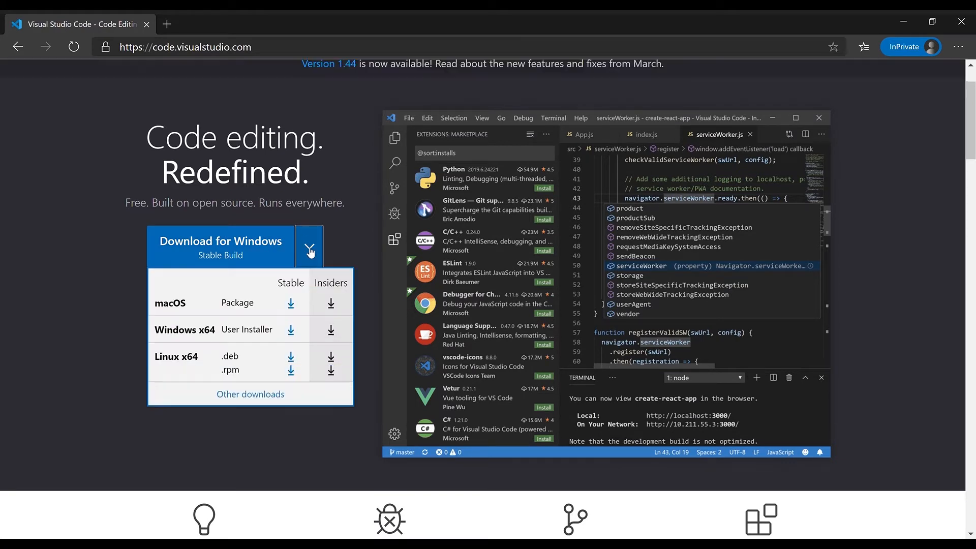
pyautogui.moveTo(175, 335)
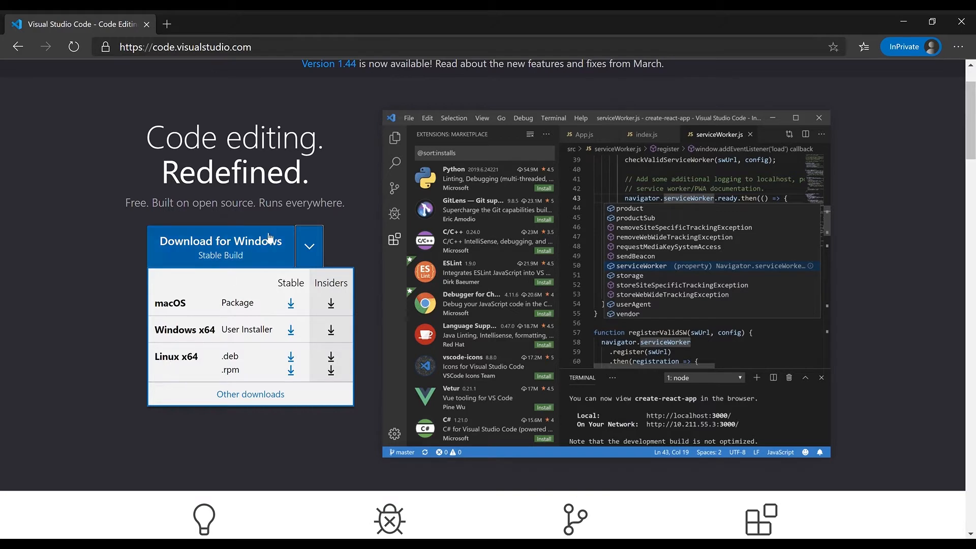
pyautogui.click(308, 246)
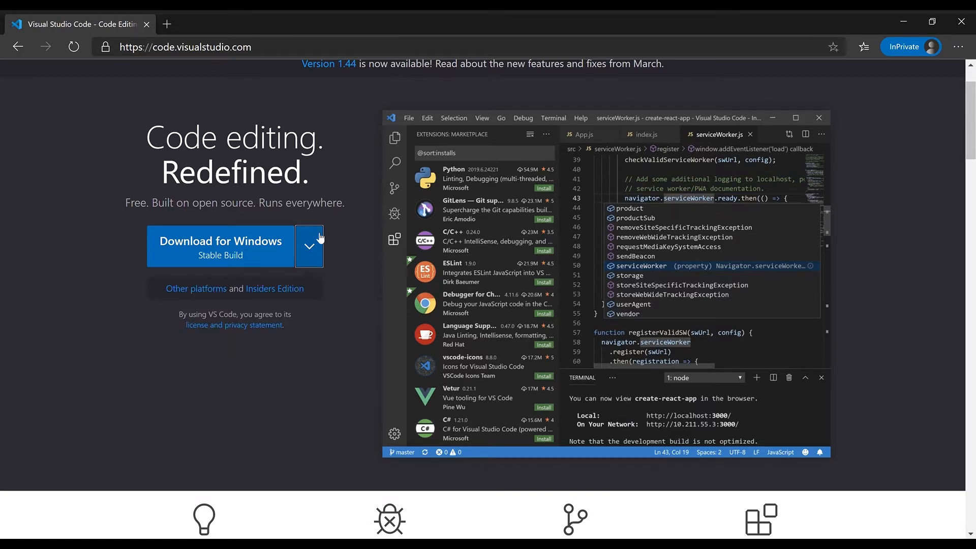
pyautogui.scroll(3)
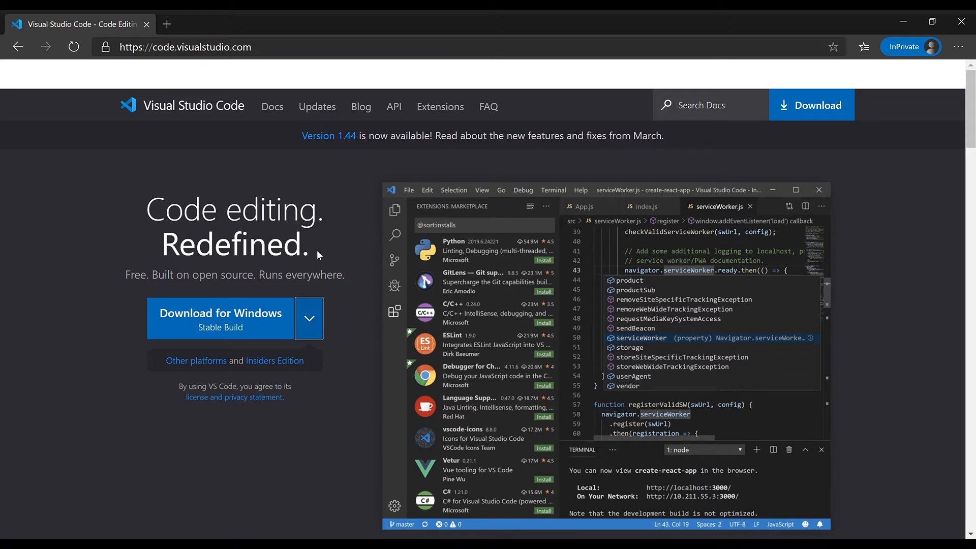
pyautogui.click(17, 47)
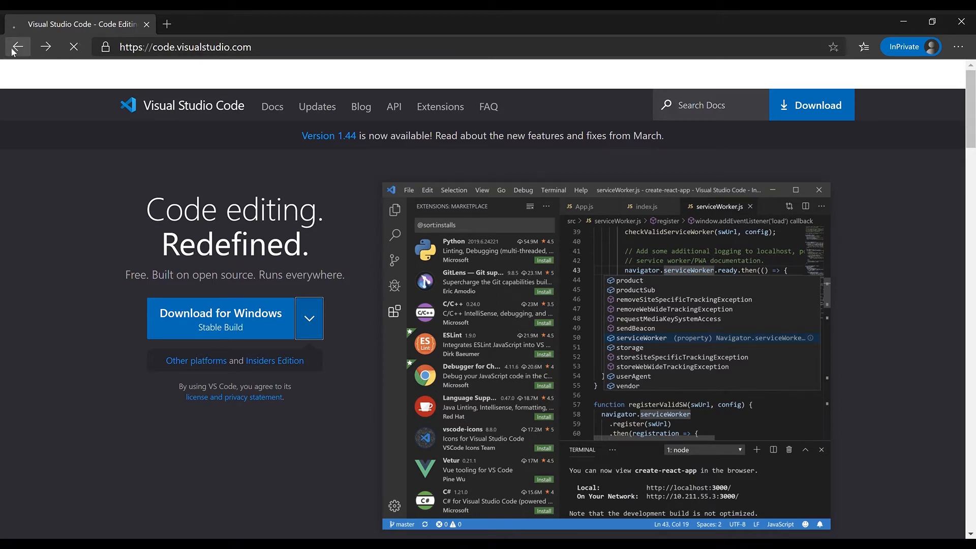
# - Search Git from 'People also search for' and scroll through its results
pyautogui.click(17, 46)
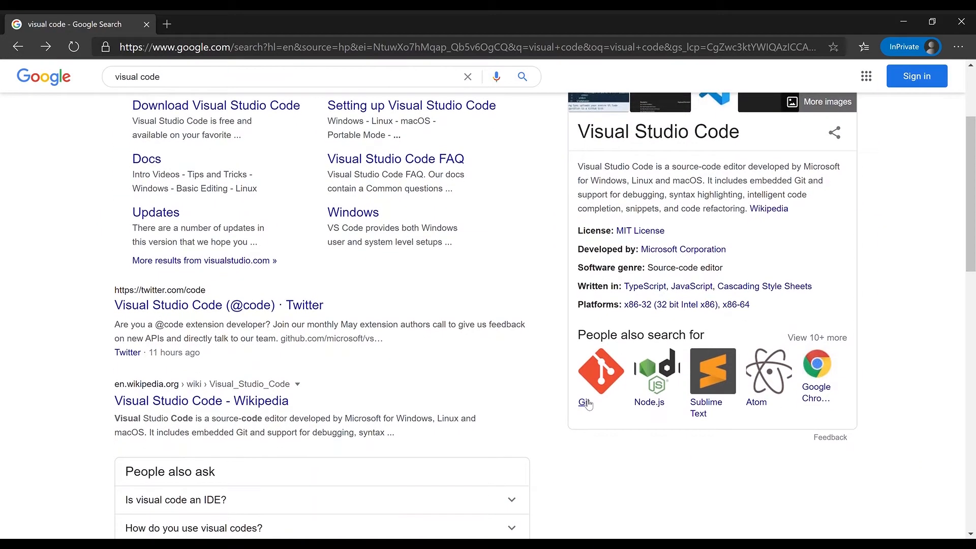
pyautogui.click(584, 386)
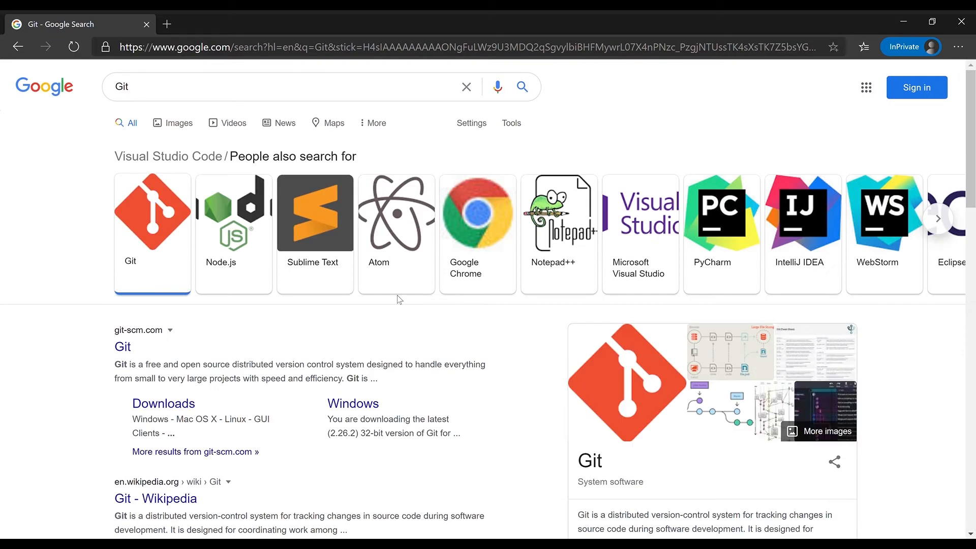
pyautogui.scroll(-3)
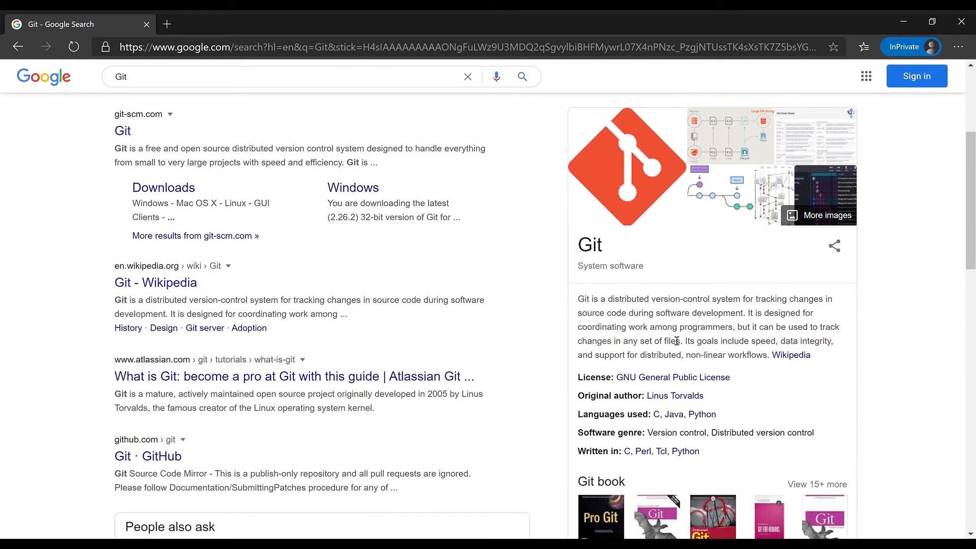
pyautogui.moveTo(661, 275)
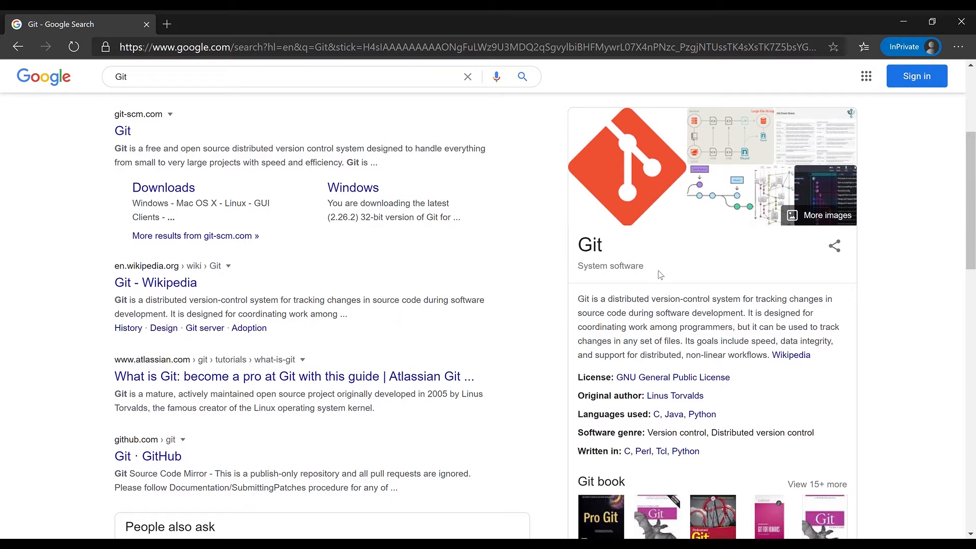
pyautogui.moveTo(913, 98)
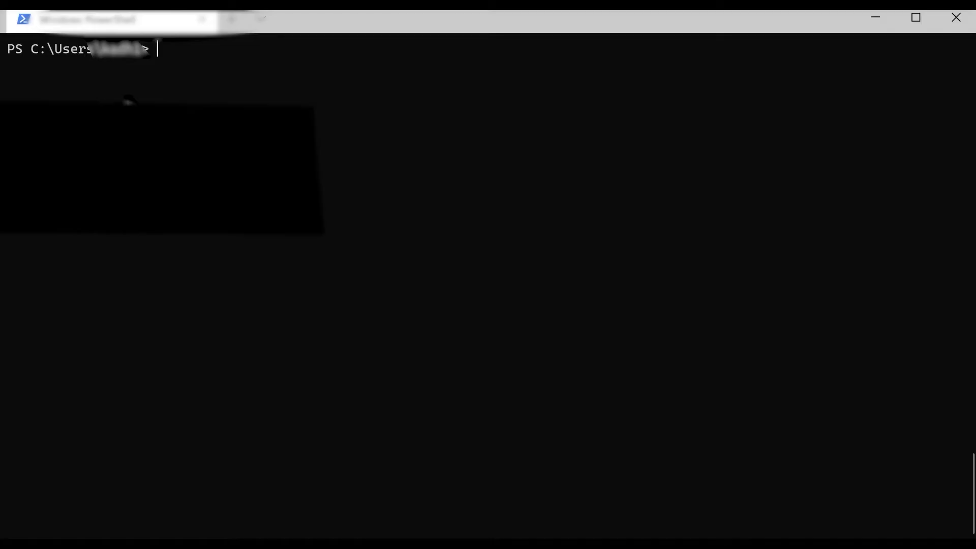
# - Run 'wsl -l' to list distributions, then 'wsl' to enter the Ubuntu shell
pyautogui.write('wsl')
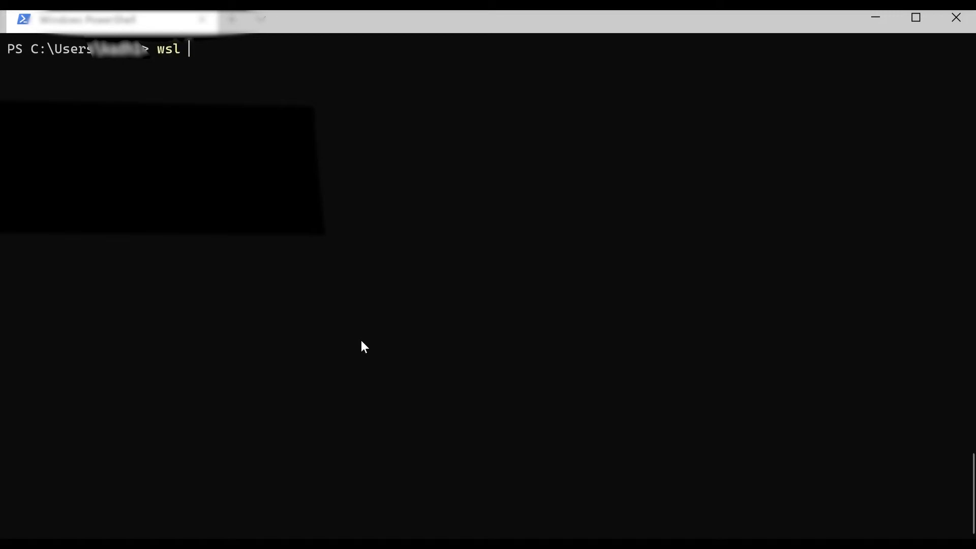
pyautogui.press('Return')
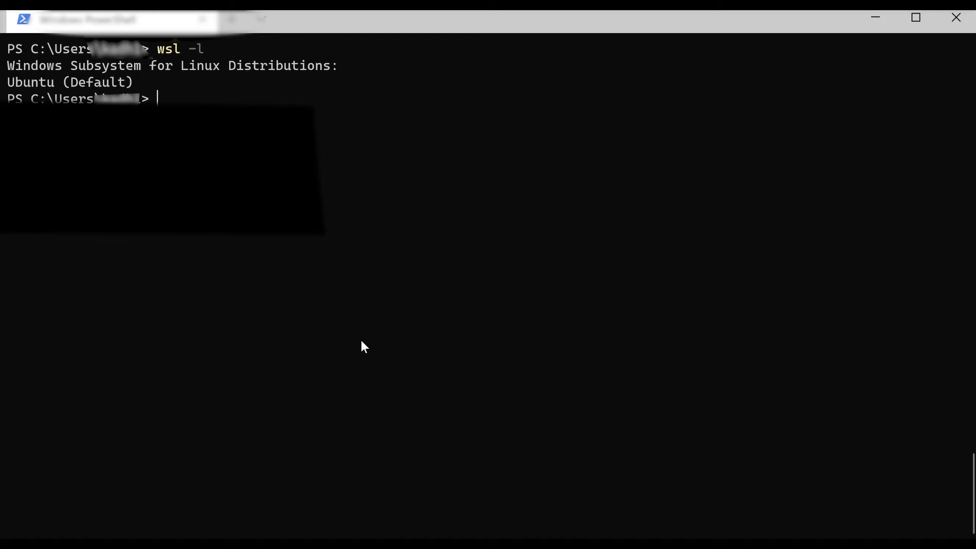
pyautogui.write('wsl')
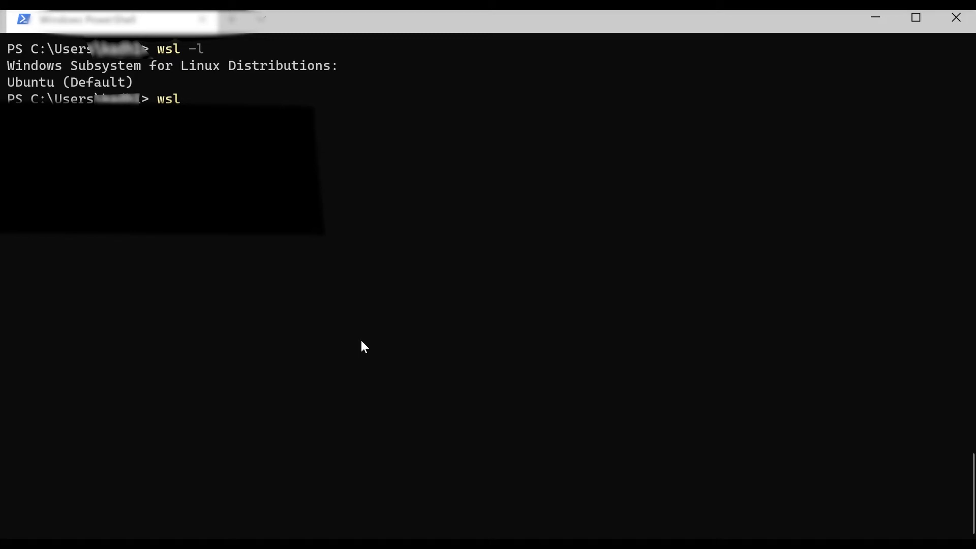
pyautogui.press('Return')
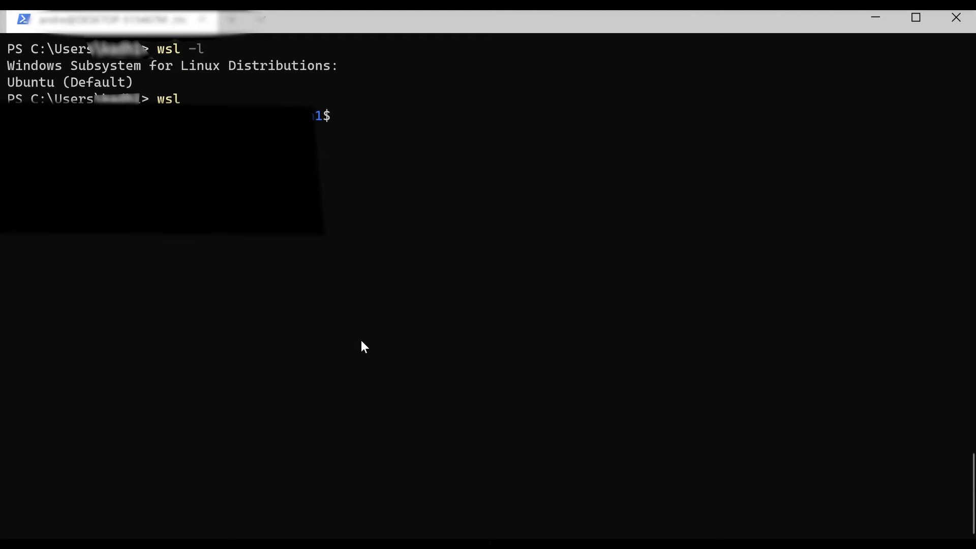
# - Create the Vid1 folder and move into it with 'mkdir Vid1 && cd Vid1'
pyautogui.write('m')
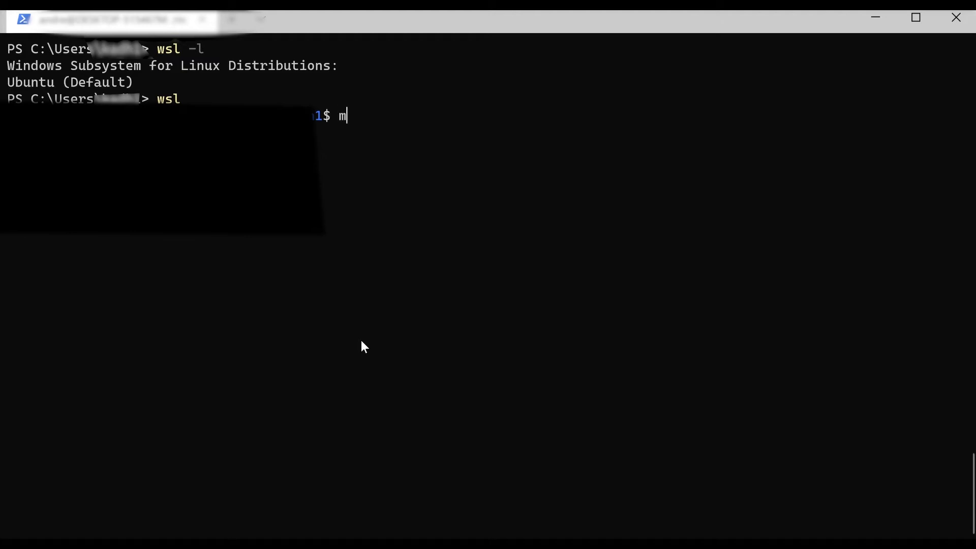
pyautogui.write('kdir')
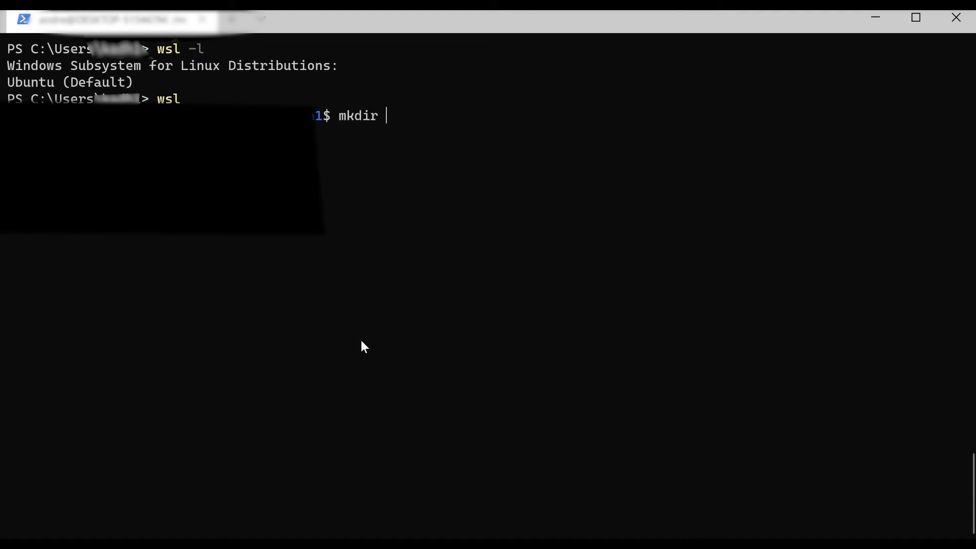
pyautogui.write('Vid')
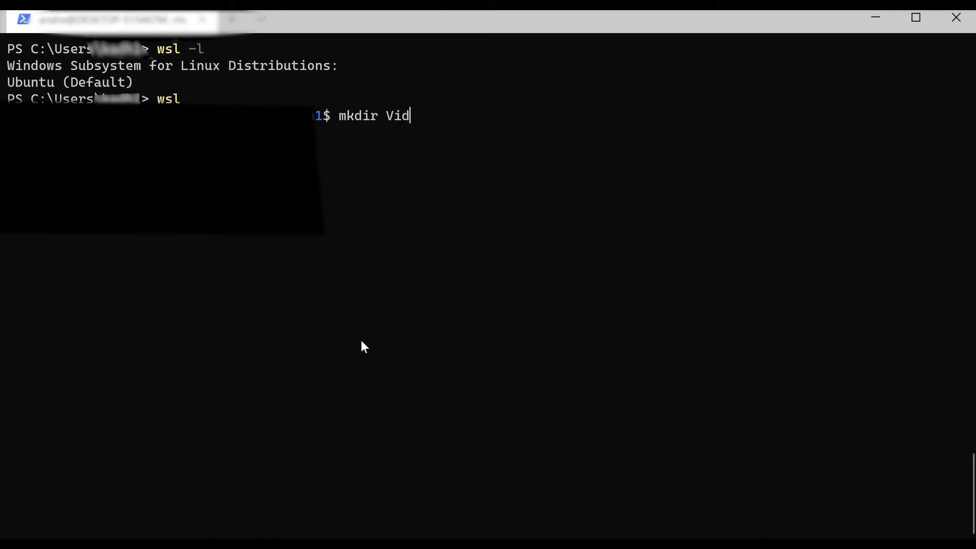
pyautogui.write('1')
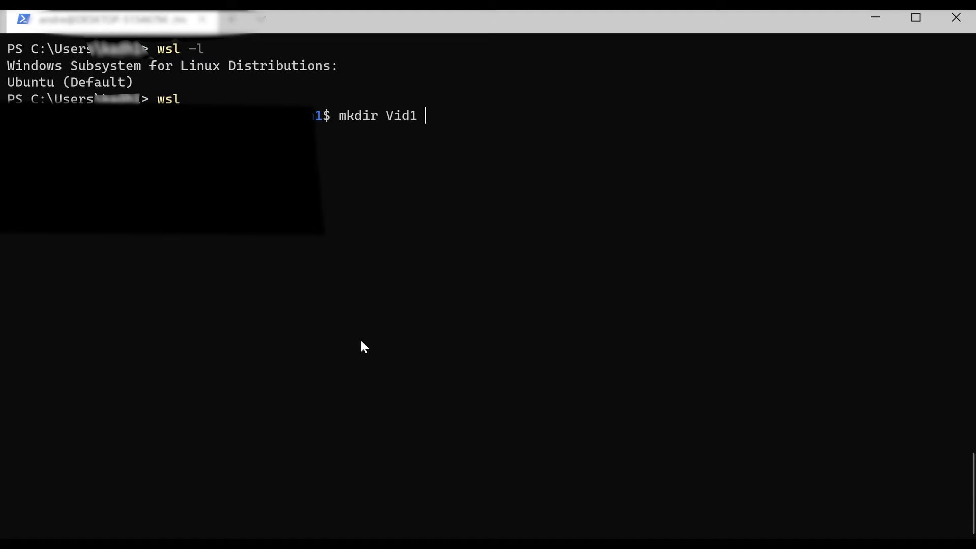
pyautogui.write('&&')
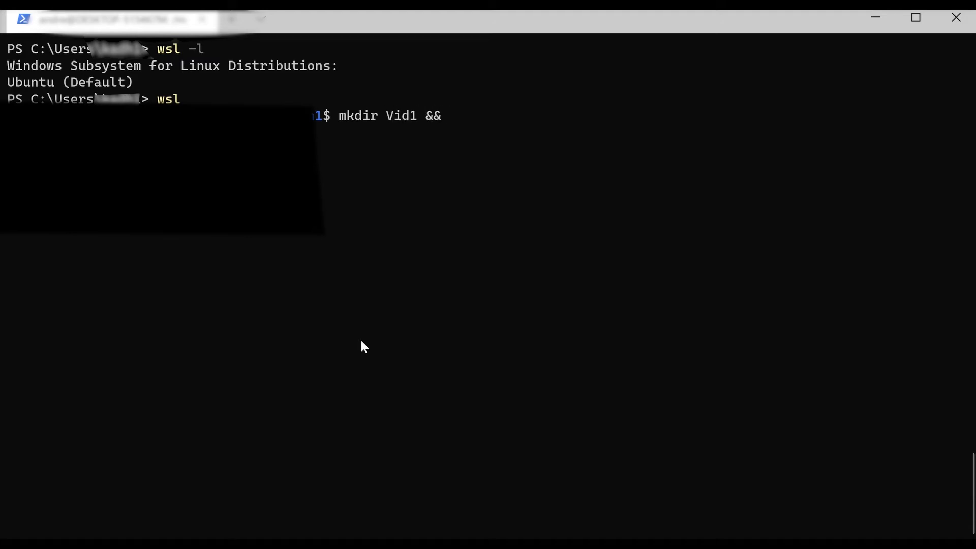
pyautogui.write('cd Vi')
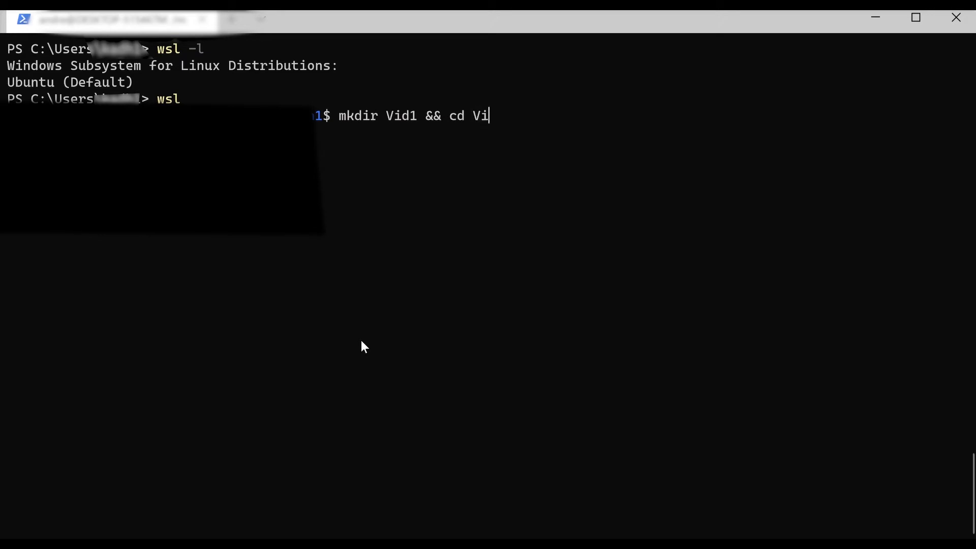
pyautogui.press('Return')
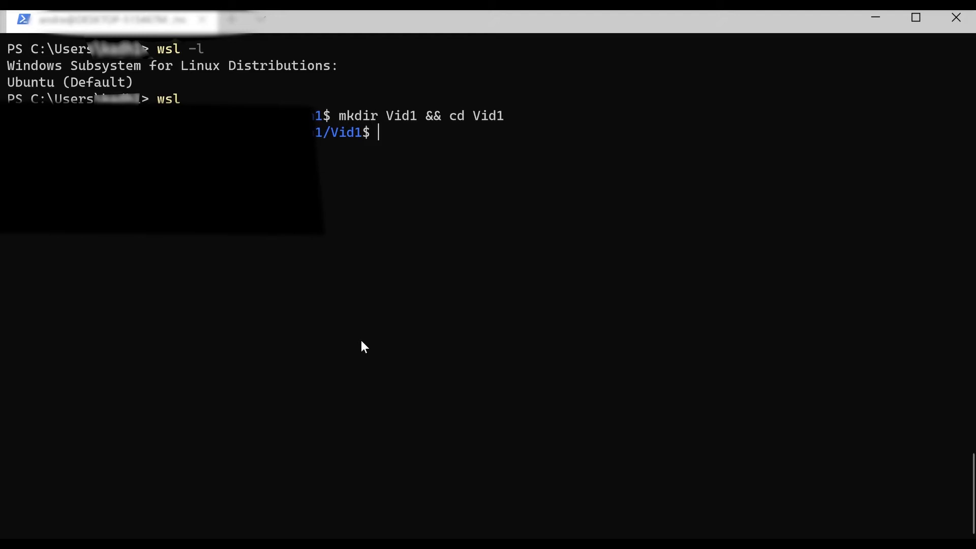
# - Create an empty helloworld.c and launch VS Code on the folder with 'code .'
pyautogui.write('touc')
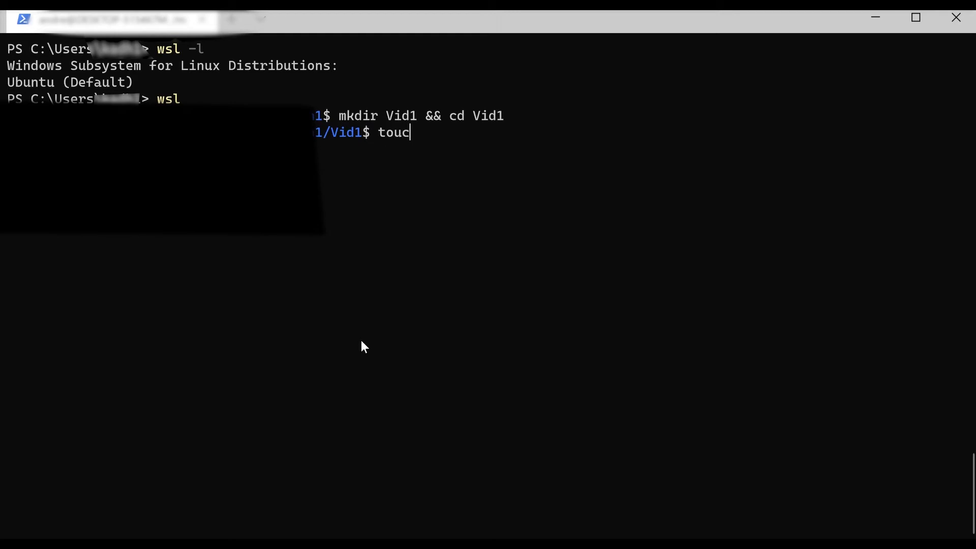
pyautogui.write('h')
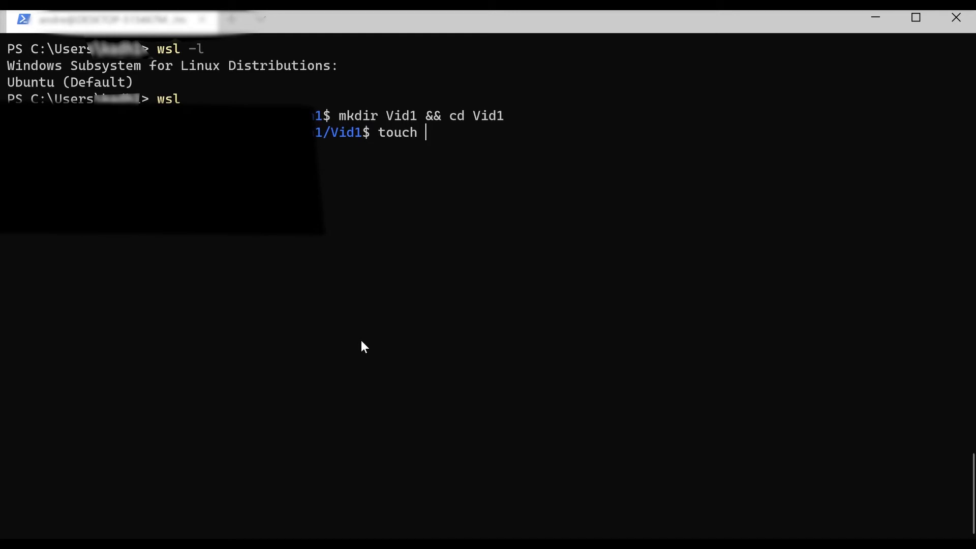
pyautogui.write('hel')
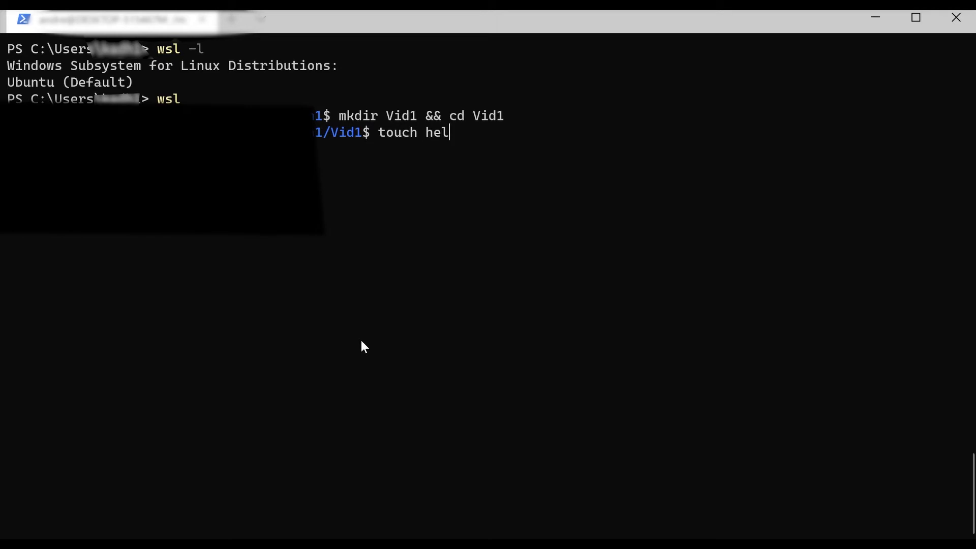
pyautogui.write('loworld.')
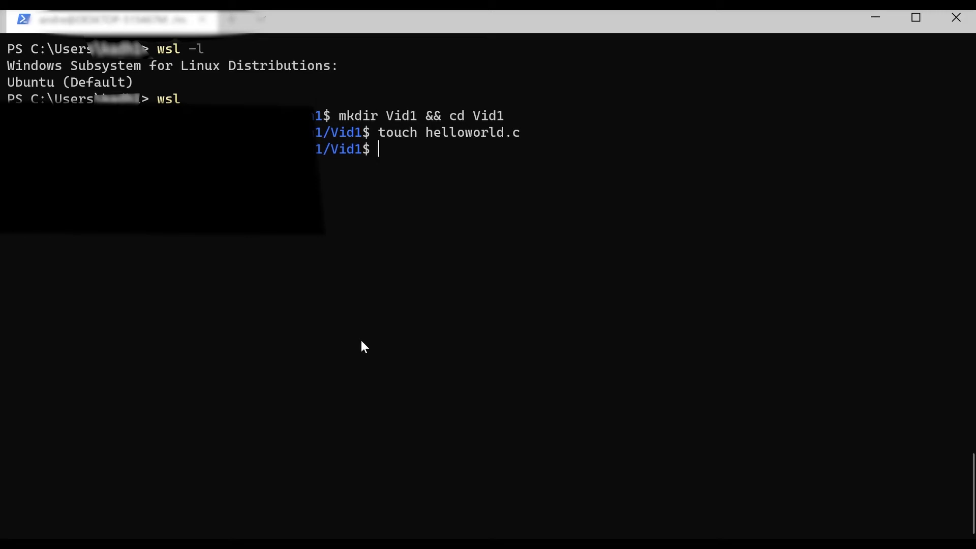
pyautogui.write('code .')
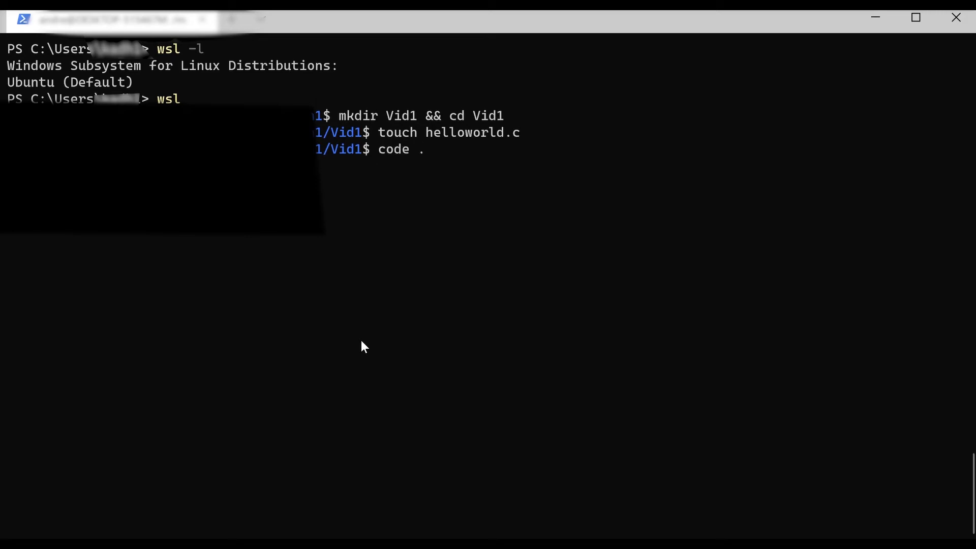
pyautogui.press('Return')
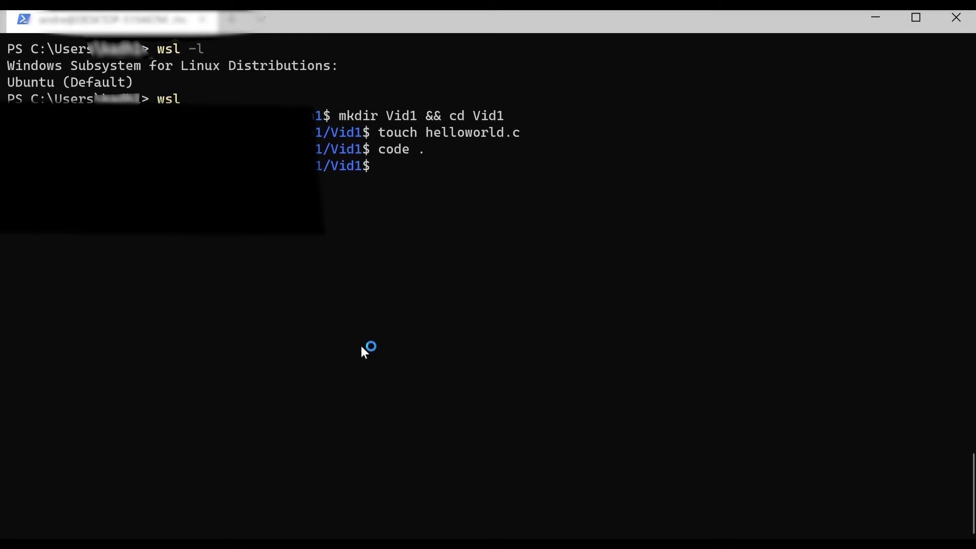
pyautogui.moveTo(477, 322)
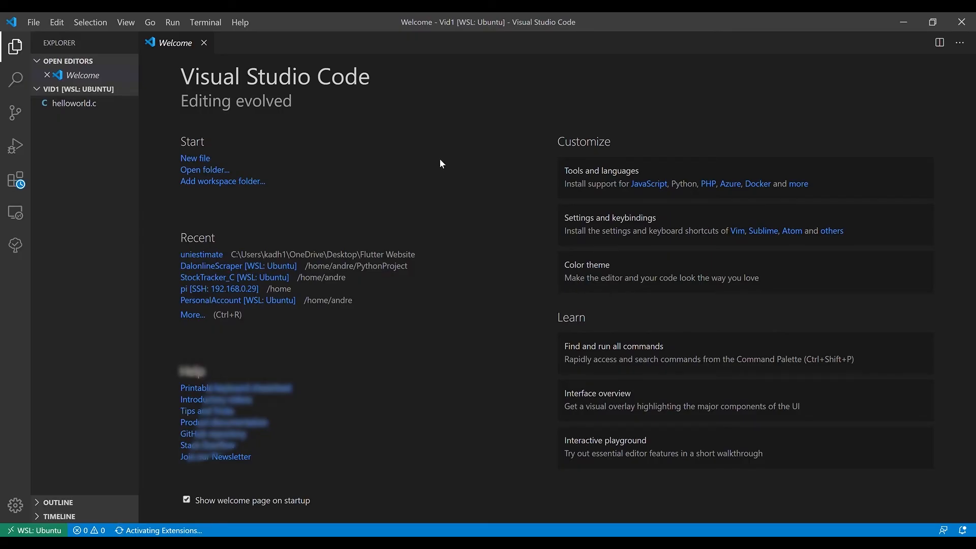
pyautogui.moveTo(906, 112)
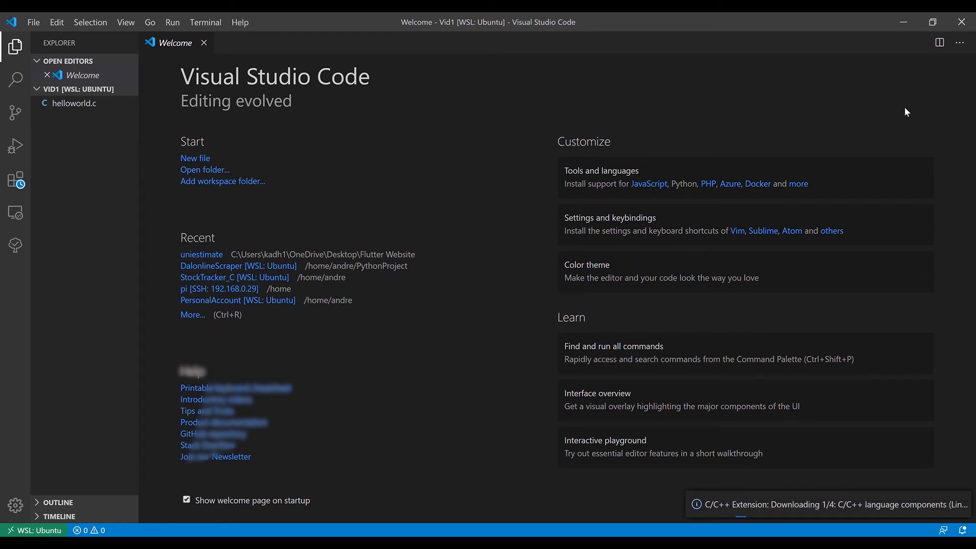
pyautogui.moveTo(353, 220)
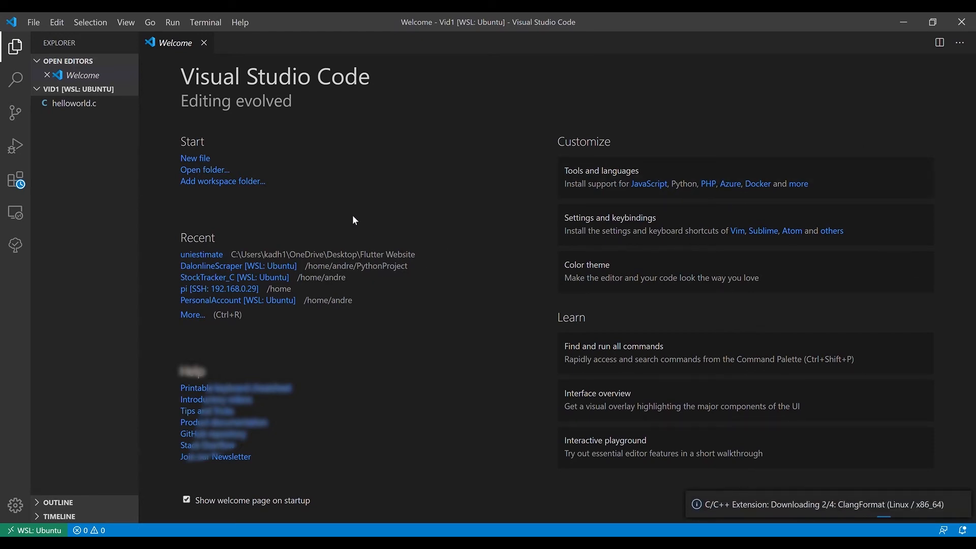
pyautogui.moveTo(214, 341)
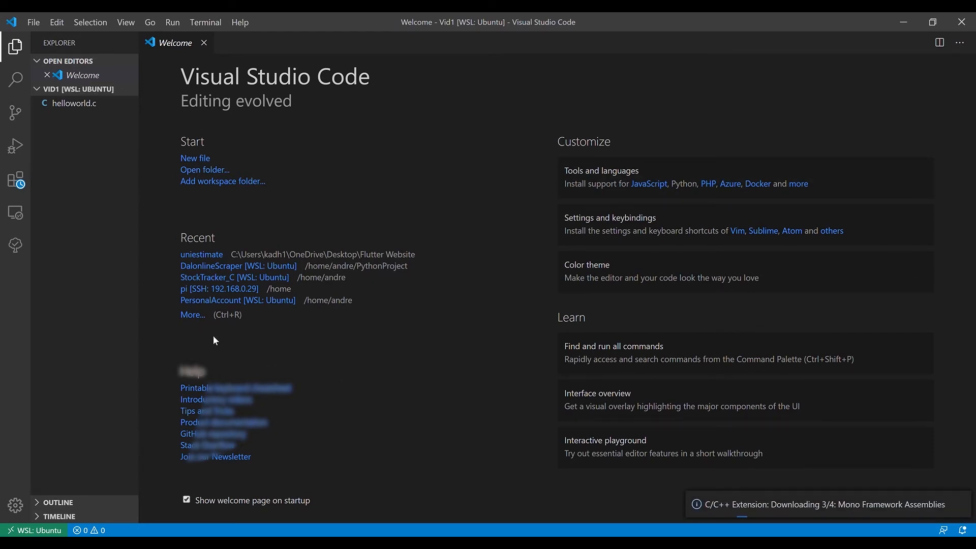
pyautogui.moveTo(87, 147)
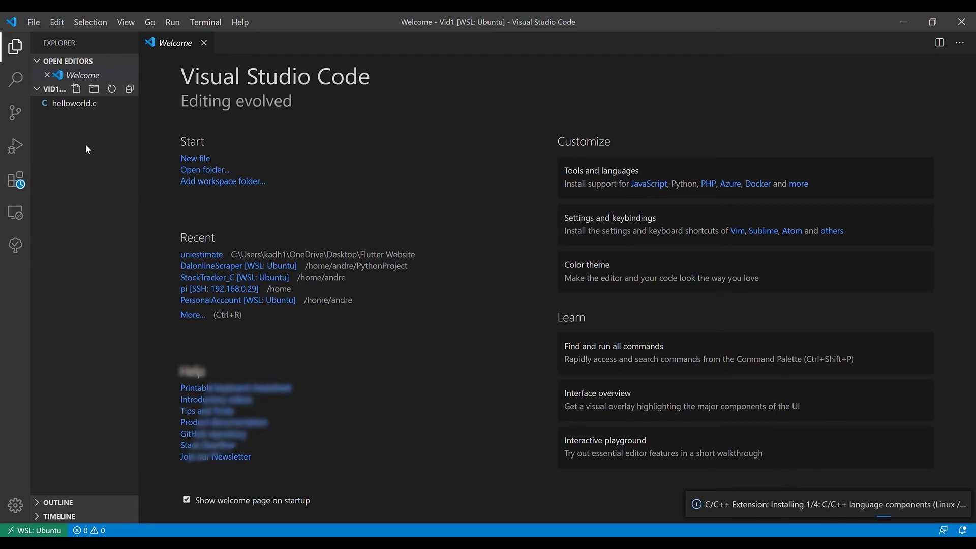
# - Open helloworld.c from the Vid1 folder in the Explorer sidebar
pyautogui.click(74, 103)
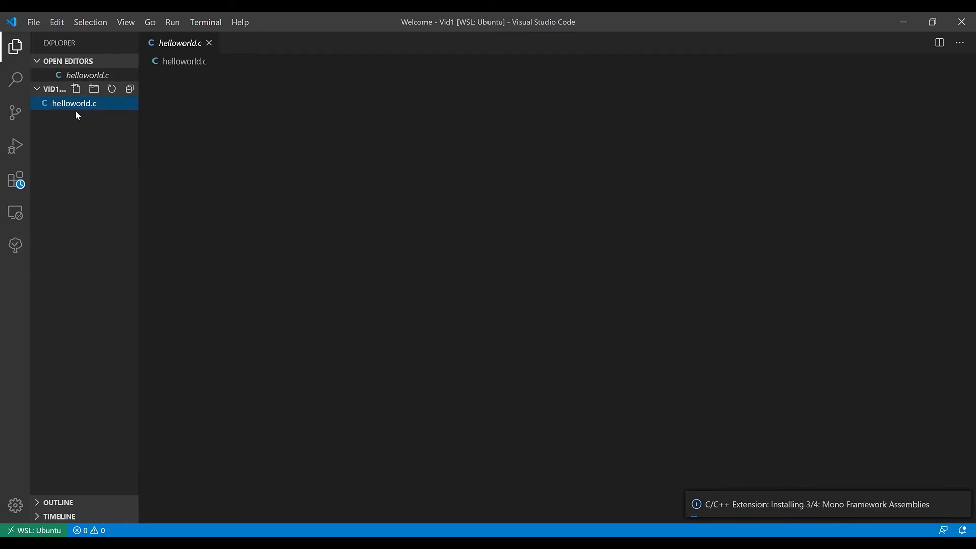
# - Write '#include <stdio.h>' and the 'int main() {' header in helloworld.c
pyautogui.click(75, 103)
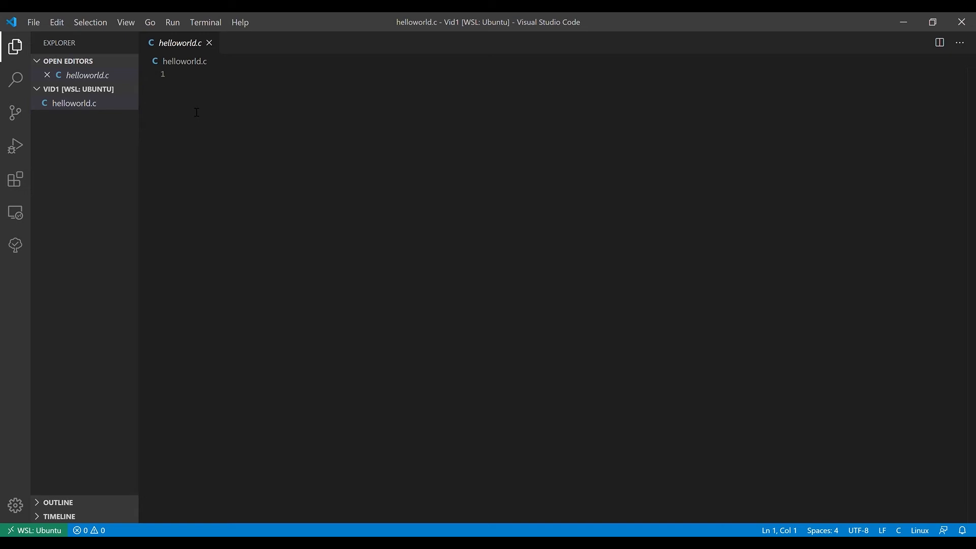
pyautogui.write('#')
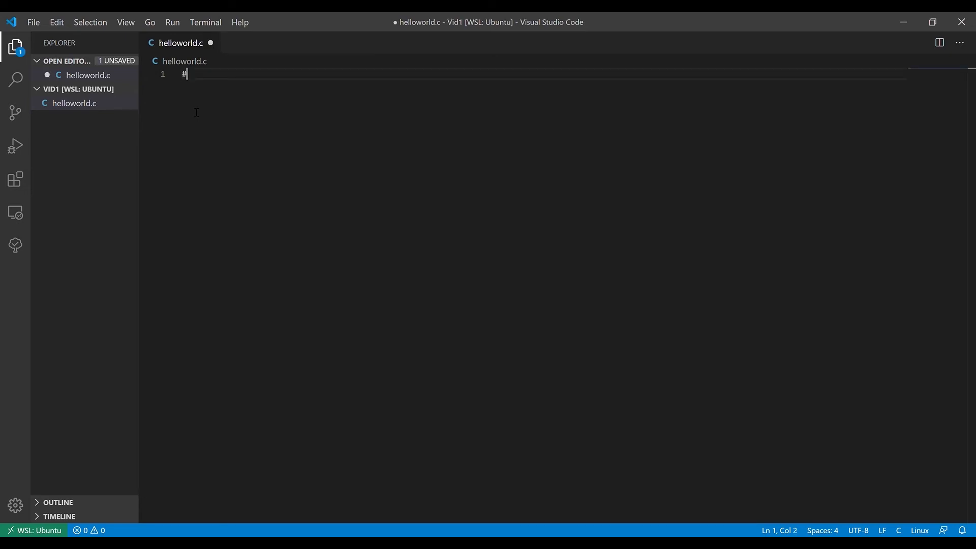
pyautogui.write('include')
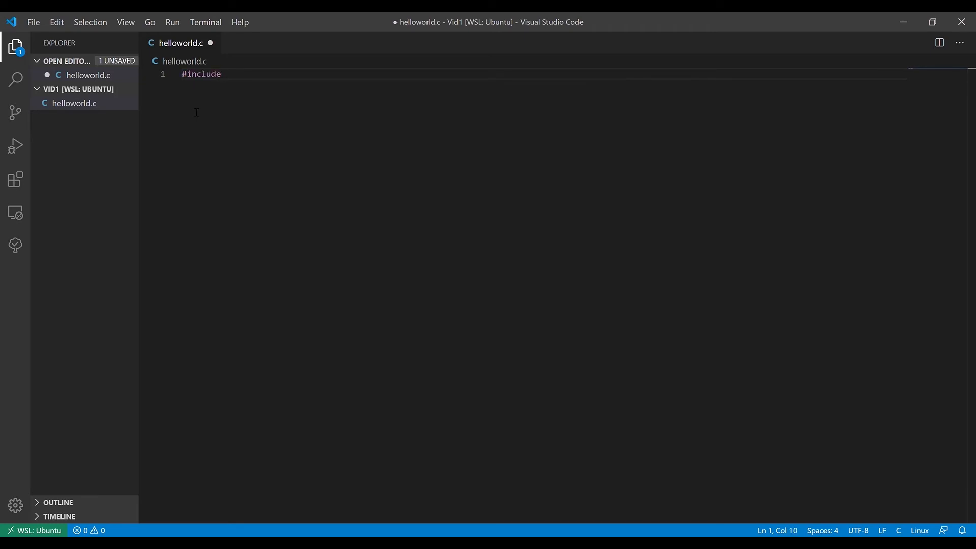
pyautogui.write('<s>')
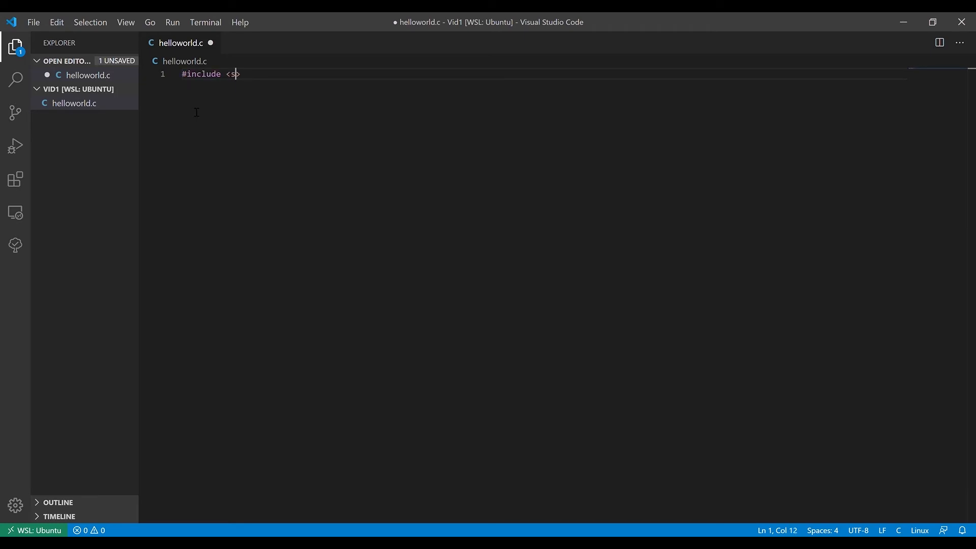
pyautogui.write('tdio.h')
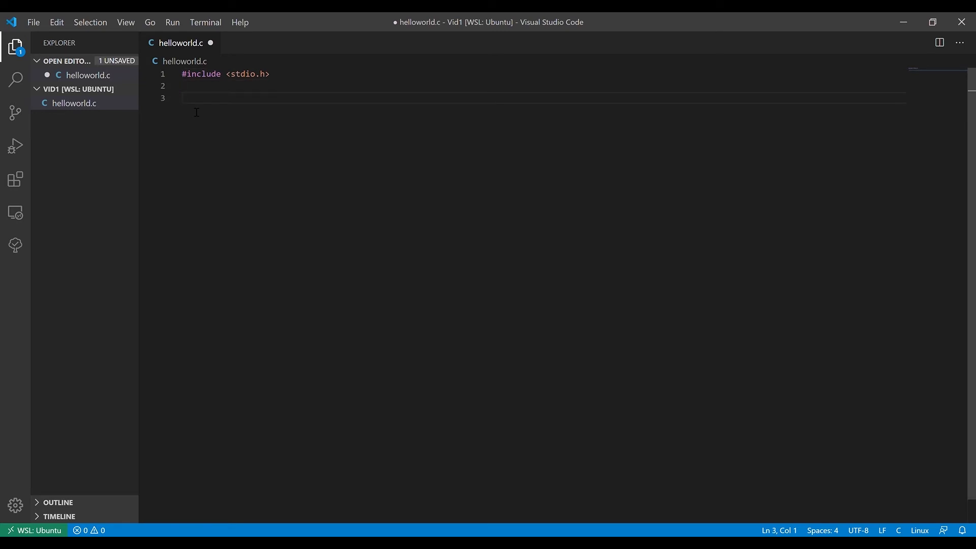
pyautogui.write('int m')
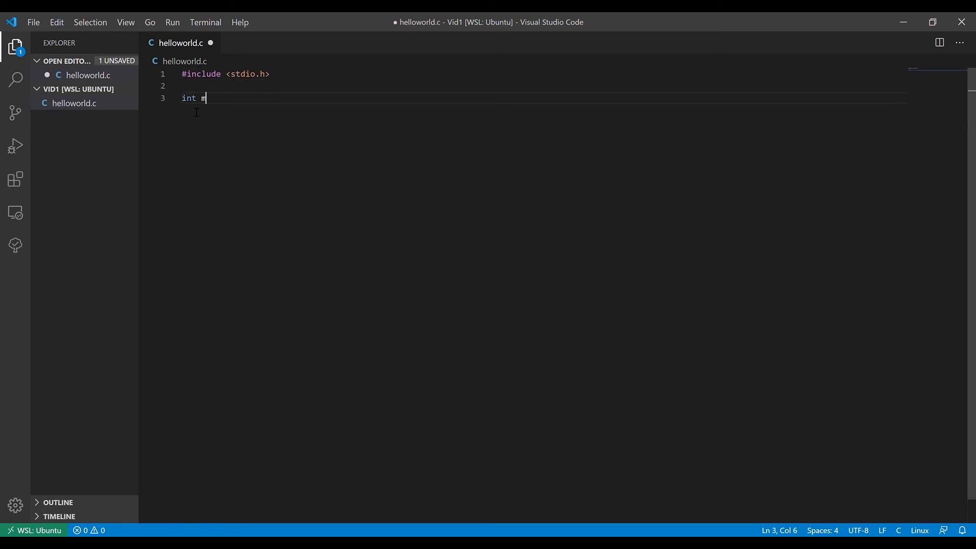
pyautogui.write('ain()')
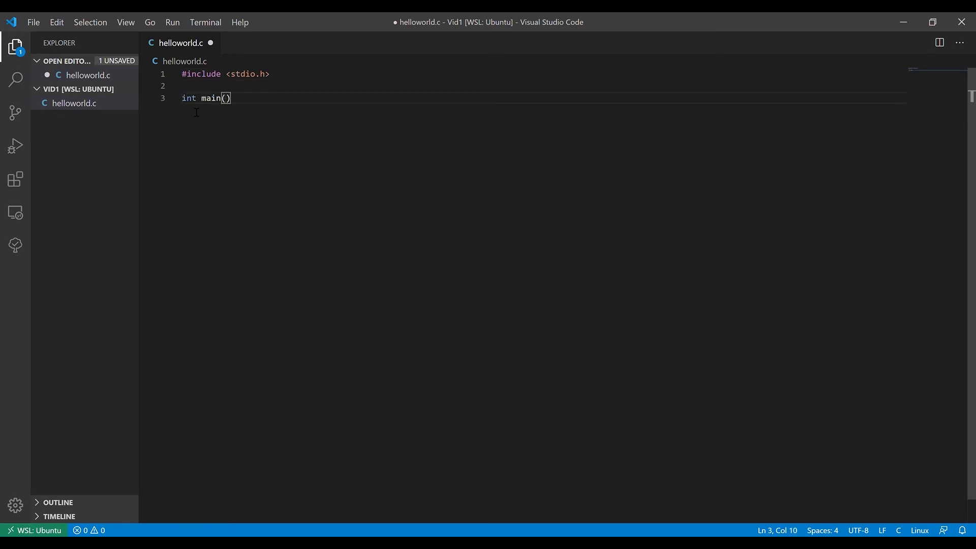
pyautogui.write('{')
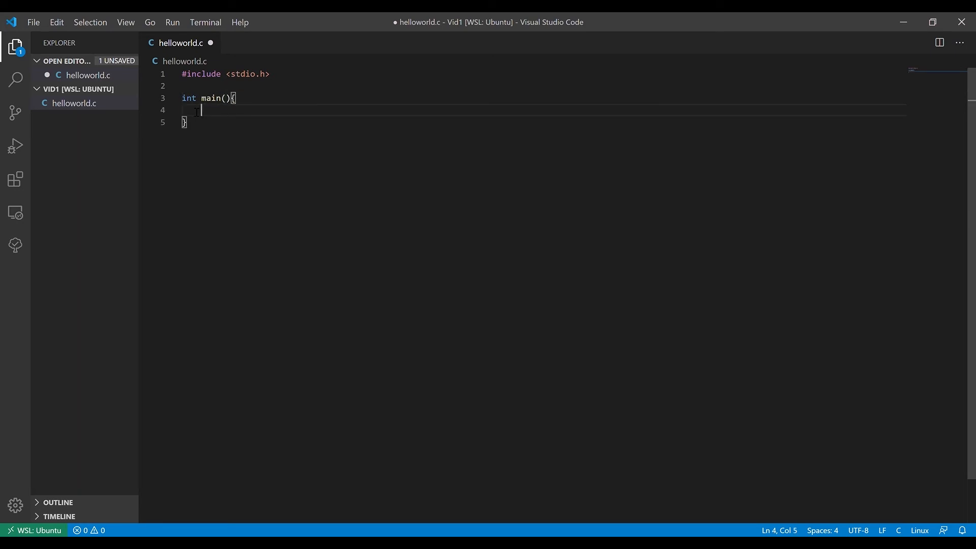
# - Add printf("Hello World"); and return 0; inside main
pyautogui.write('printf("')
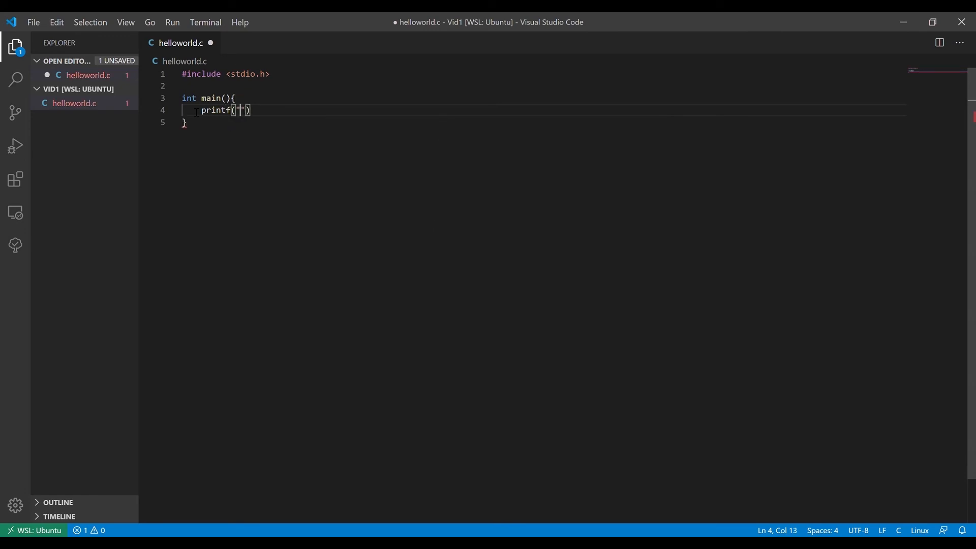
pyautogui.write('Hello WO')
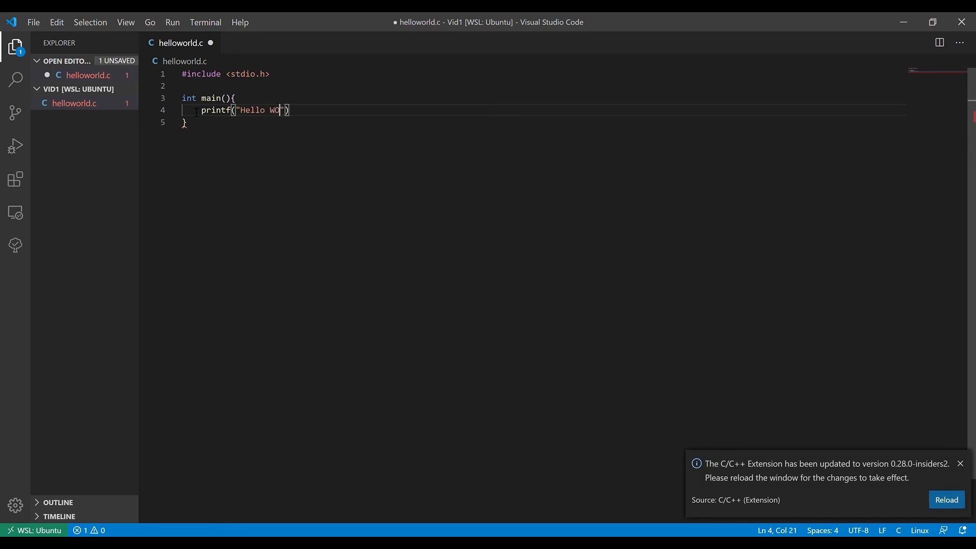
pyautogui.write('rld')
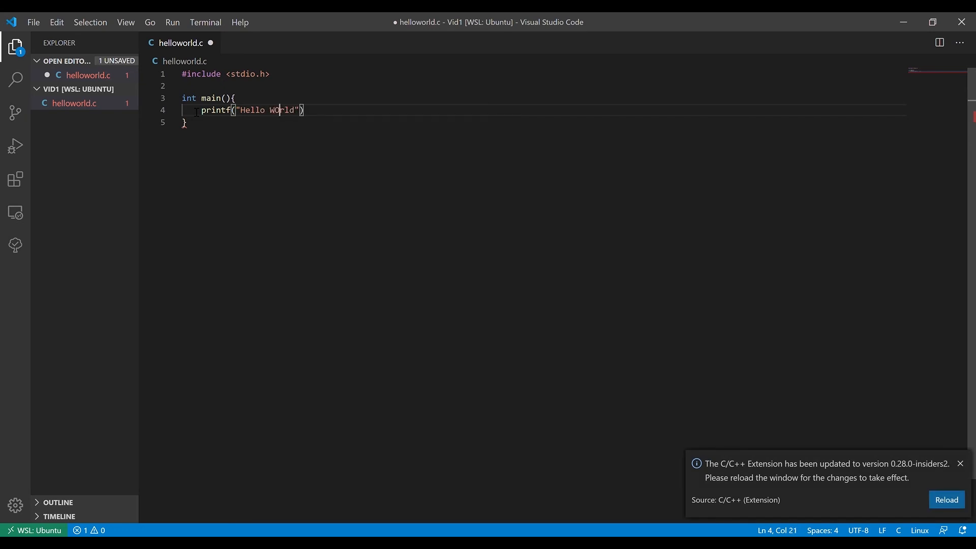
pyautogui.write('p')
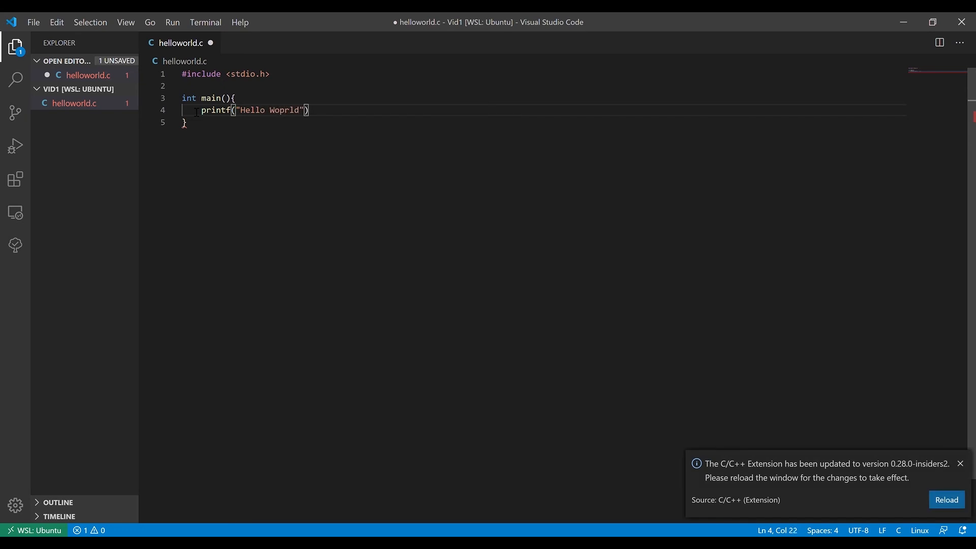
pyautogui.write('World')
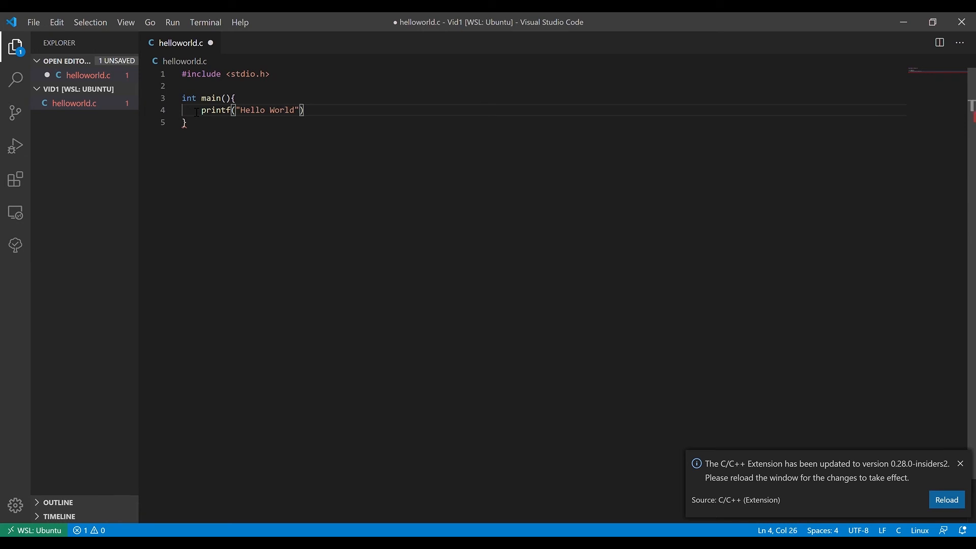
pyautogui.write(';')
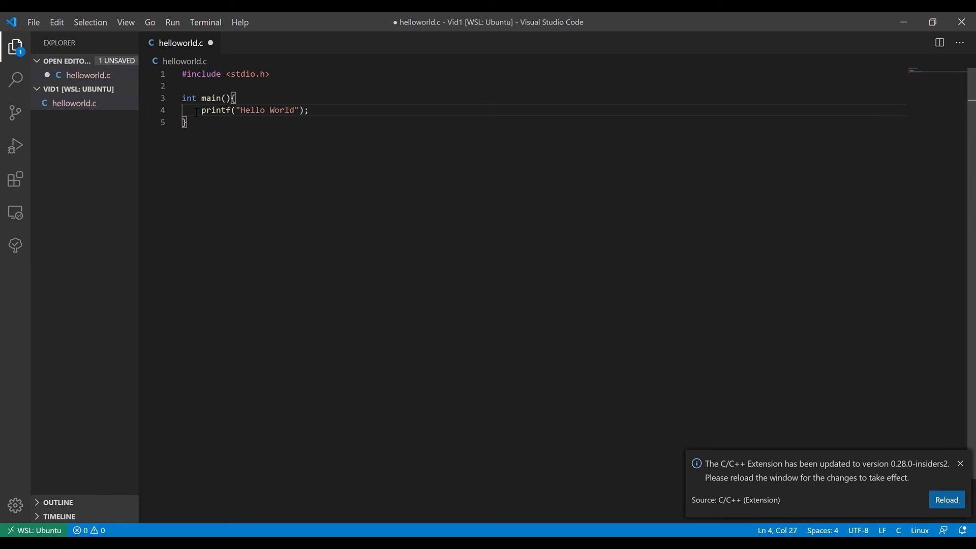
pyautogui.write('retru')
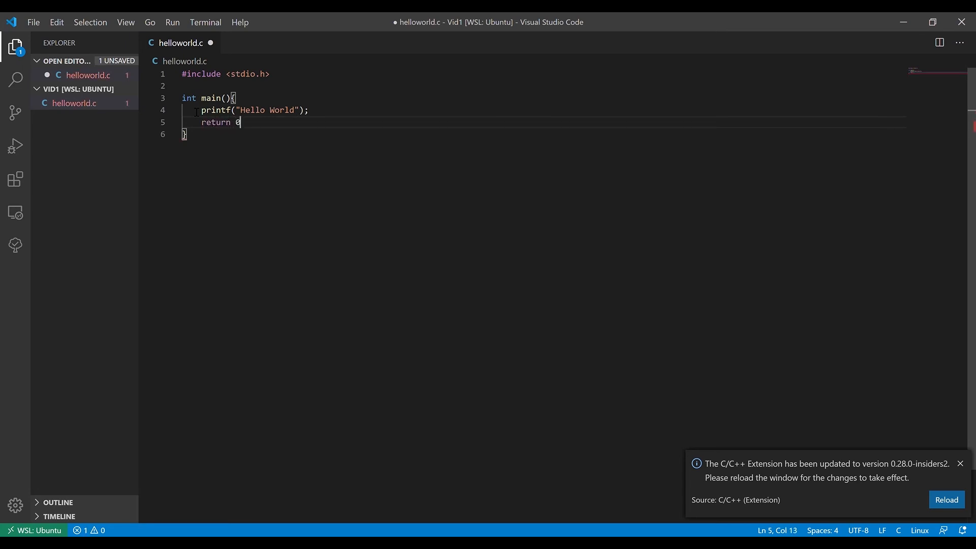
pyautogui.write(';')
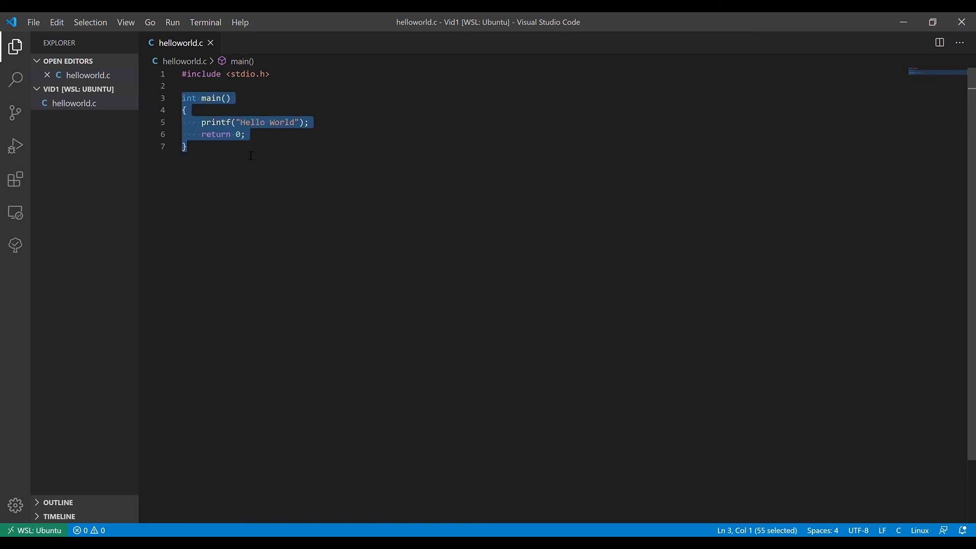
pyautogui.moveTo(196, 185)
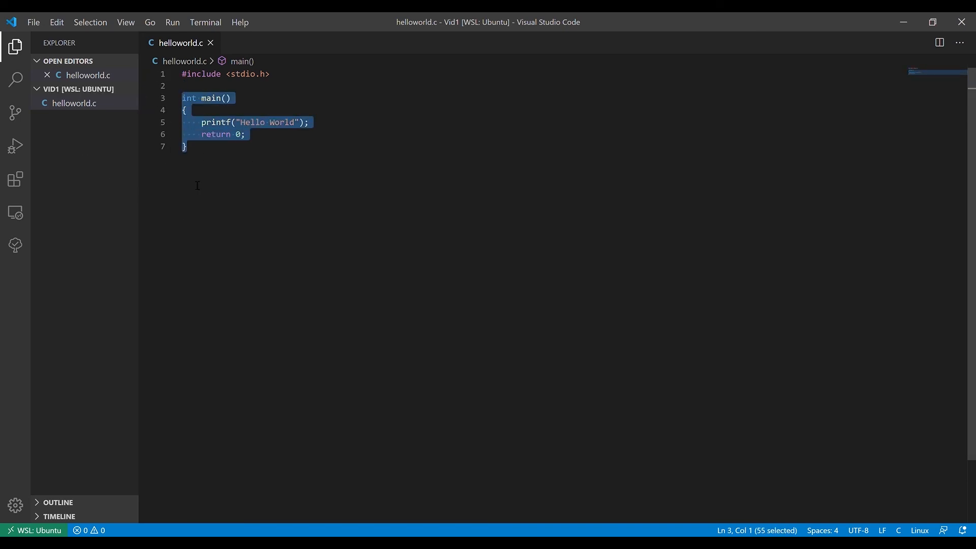
# - Open the integrated bash terminal from the View menu
pyautogui.click(125, 22)
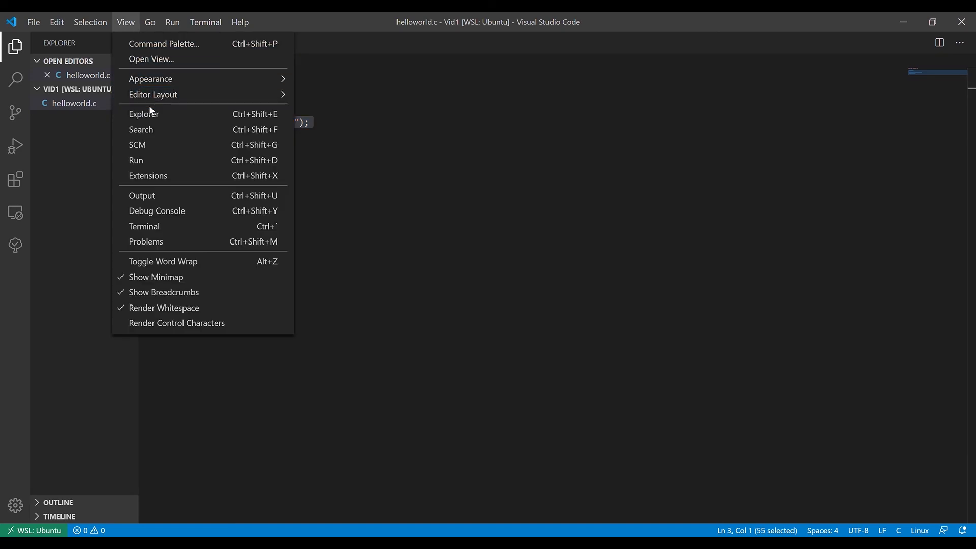
pyautogui.moveTo(144, 225)
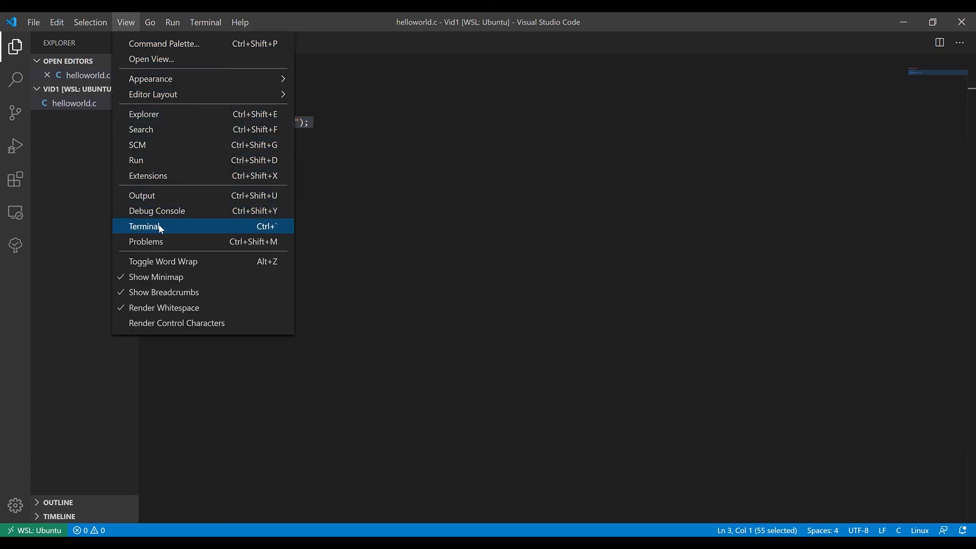
pyautogui.click(145, 226)
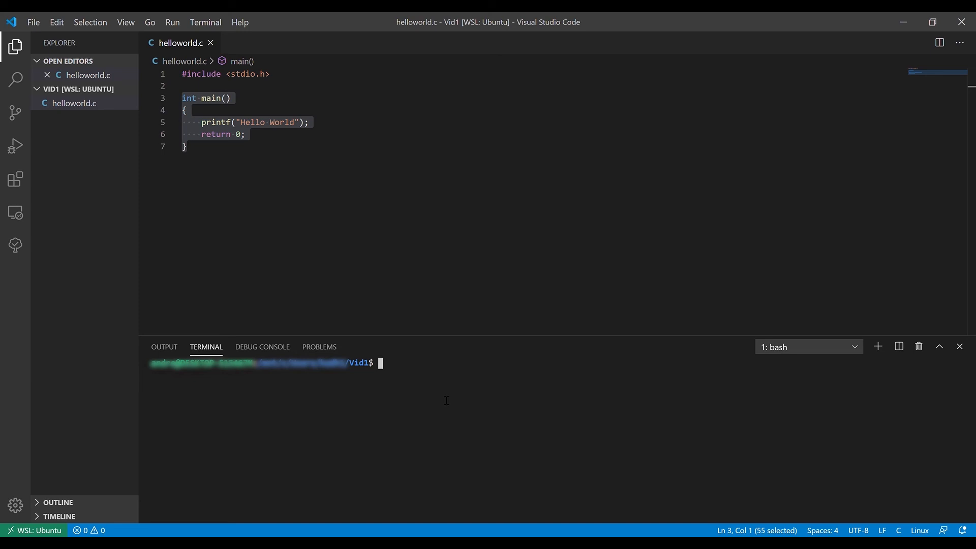
# - Run 'gcc helloworld.c -o hello' in the terminal to build the hello executable
pyautogui.write('gcc')
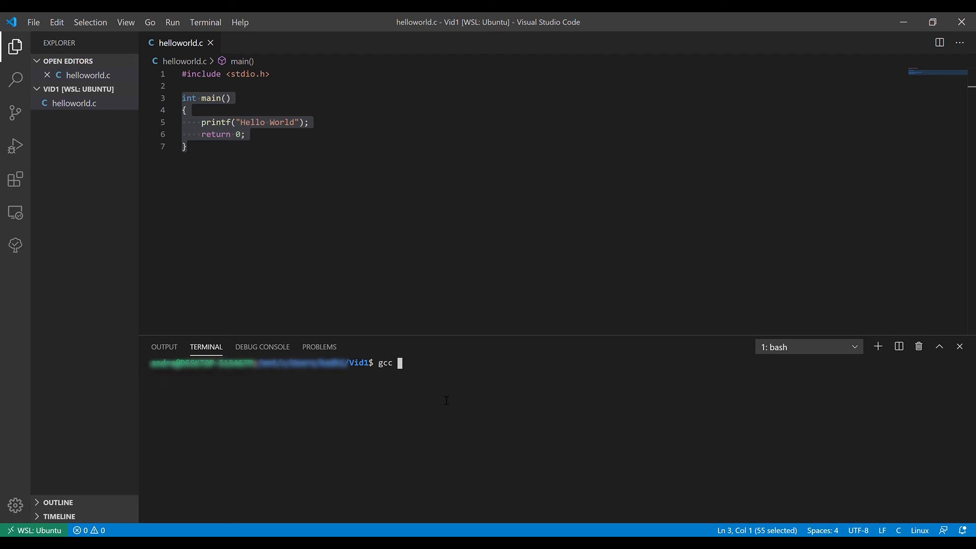
pyautogui.write('hell')
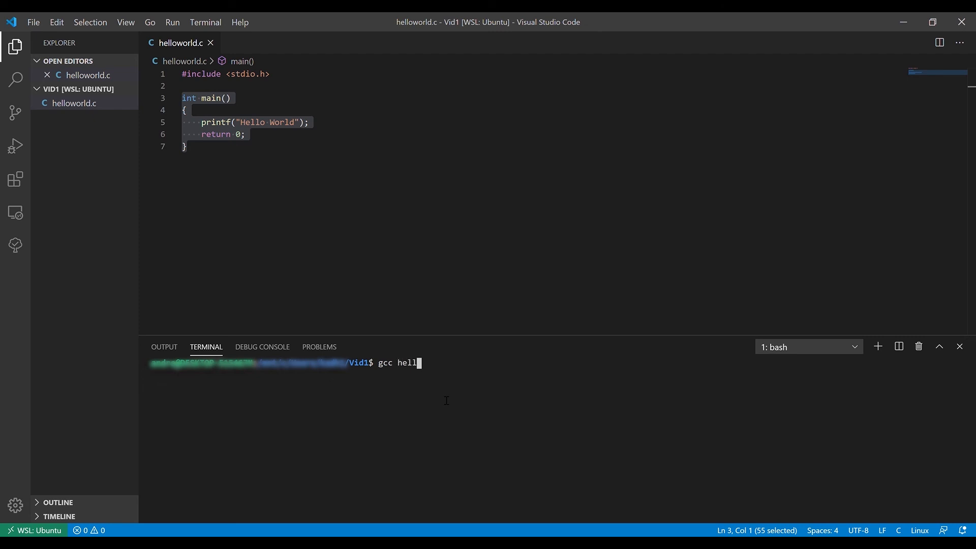
pyautogui.write('o')
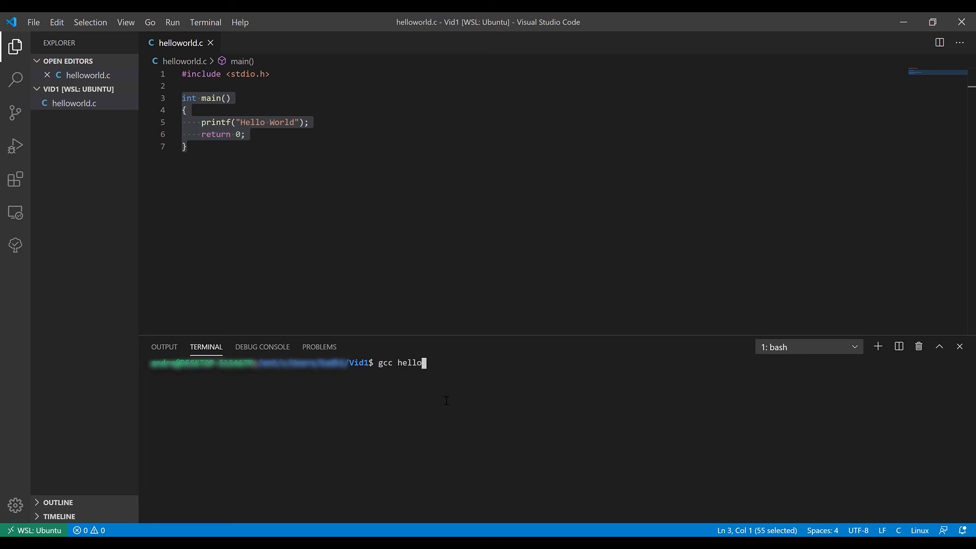
pyautogui.write('world')
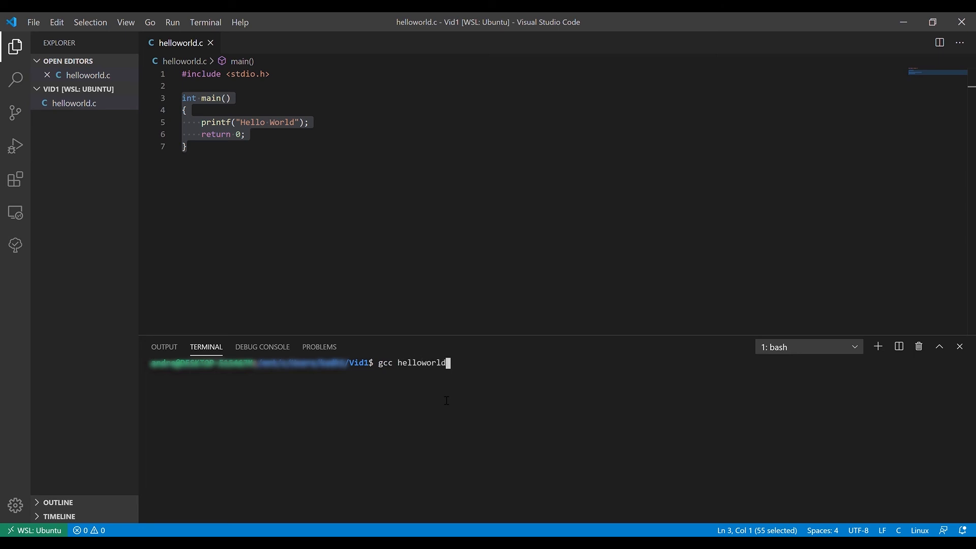
pyautogui.write('.c')
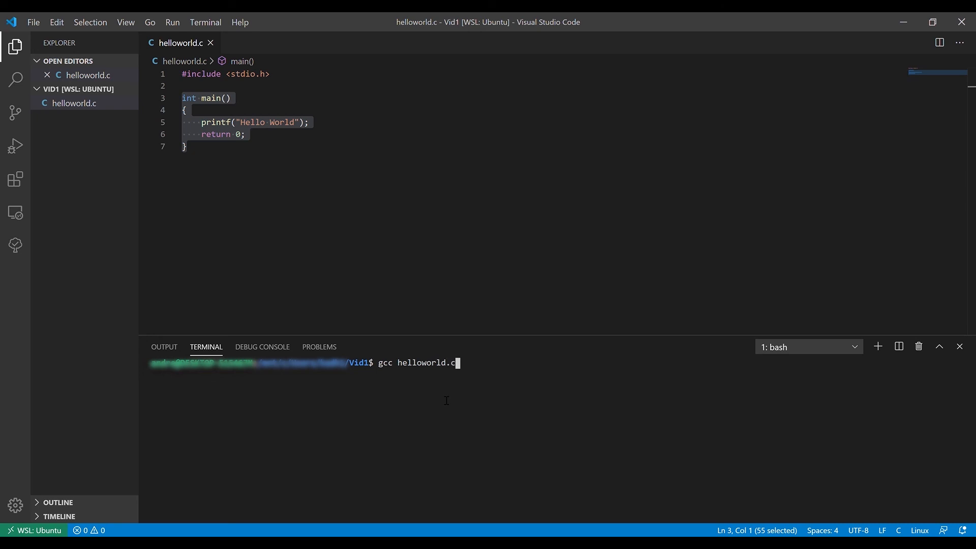
pyautogui.write('-')
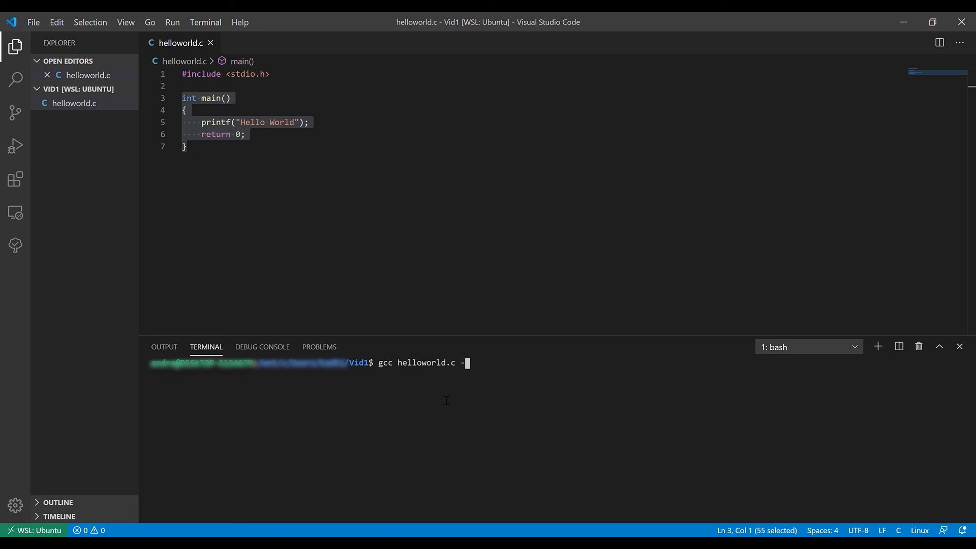
pyautogui.write('o')
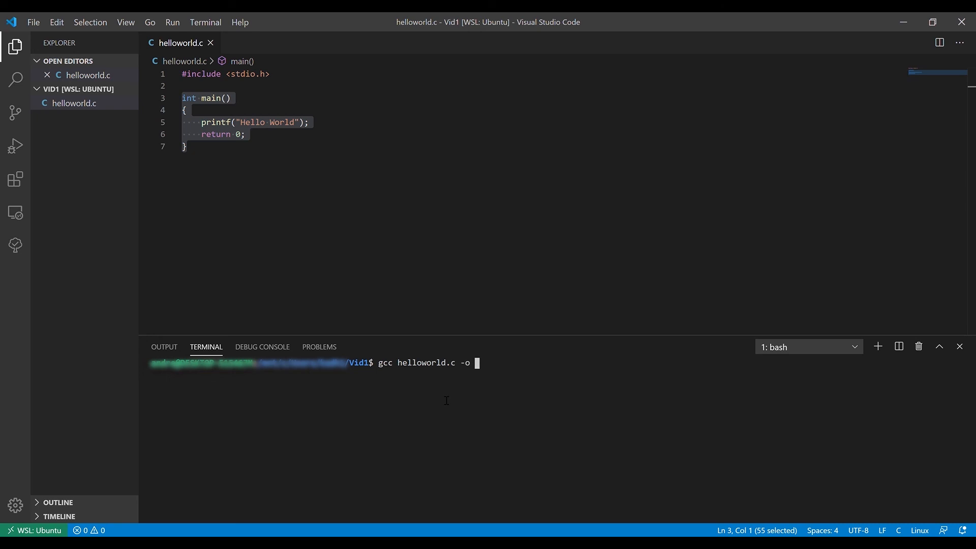
pyautogui.write('hello')
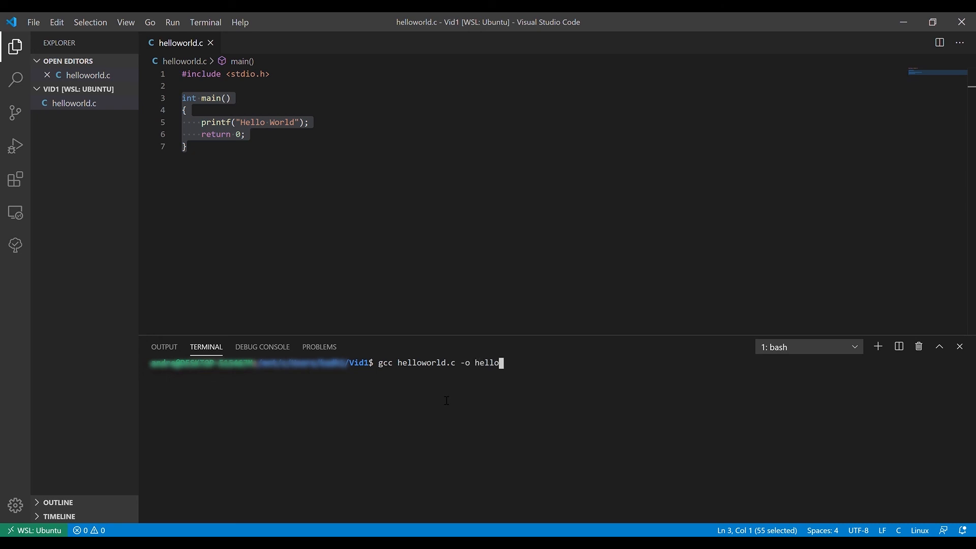
pyautogui.press('Return')
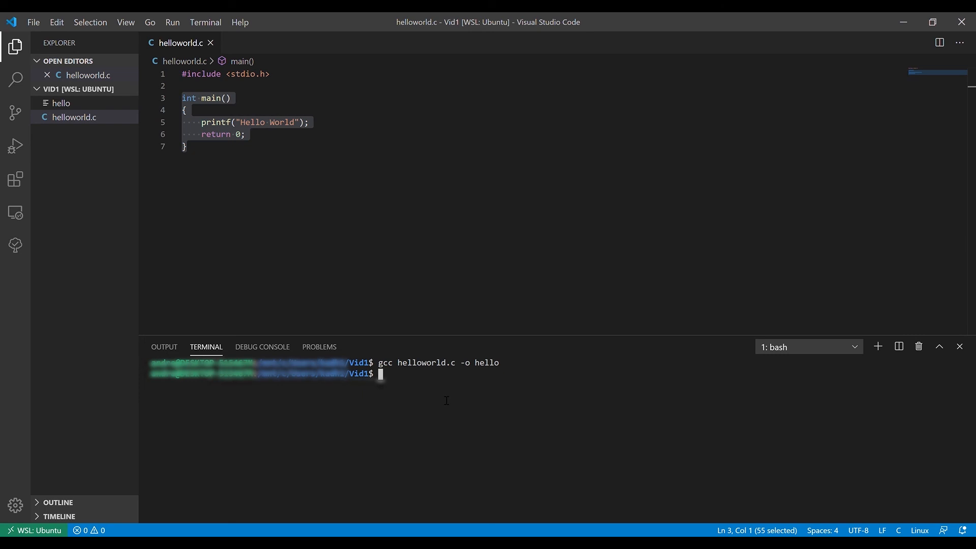
# - Run ./hello in the terminal, printing 'Hello World'
pyautogui.write('./')
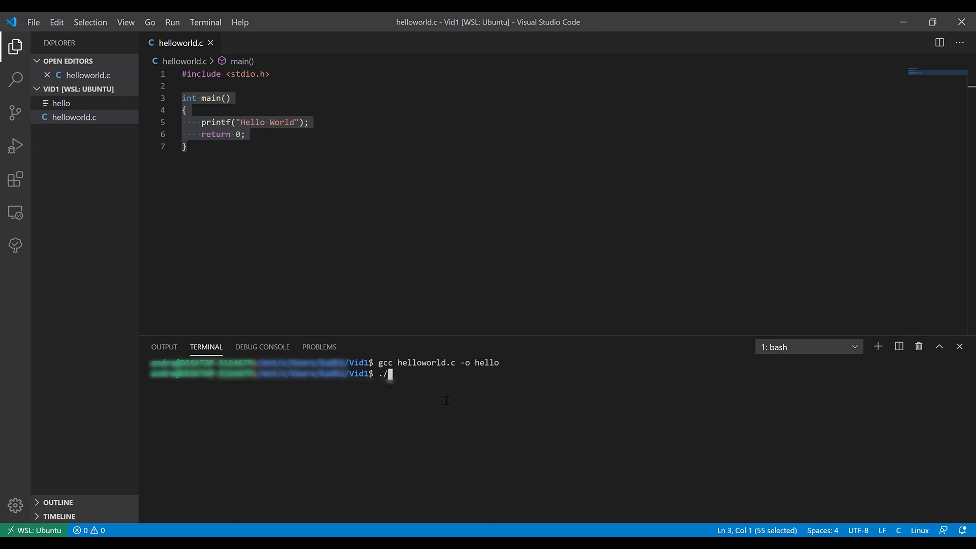
pyautogui.write('hello')
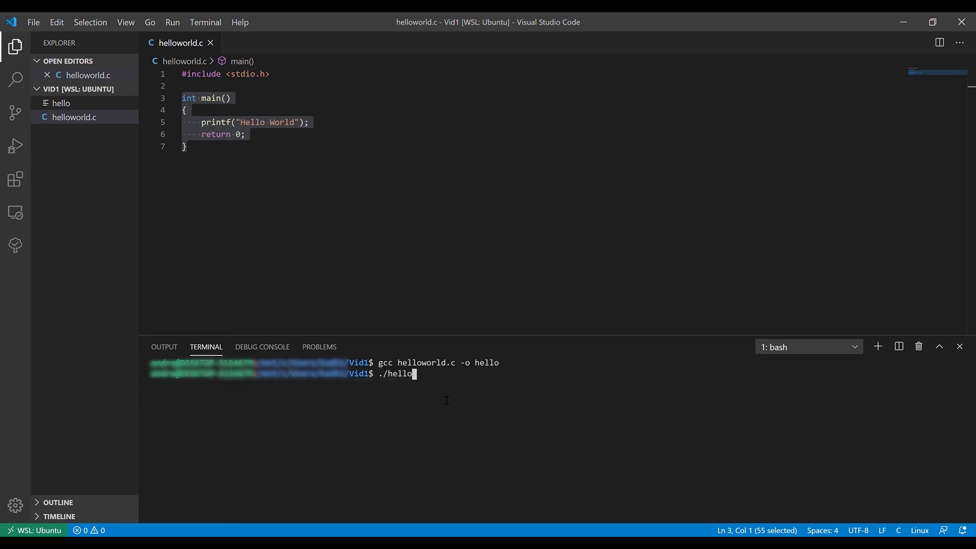
pyautogui.press('Return')
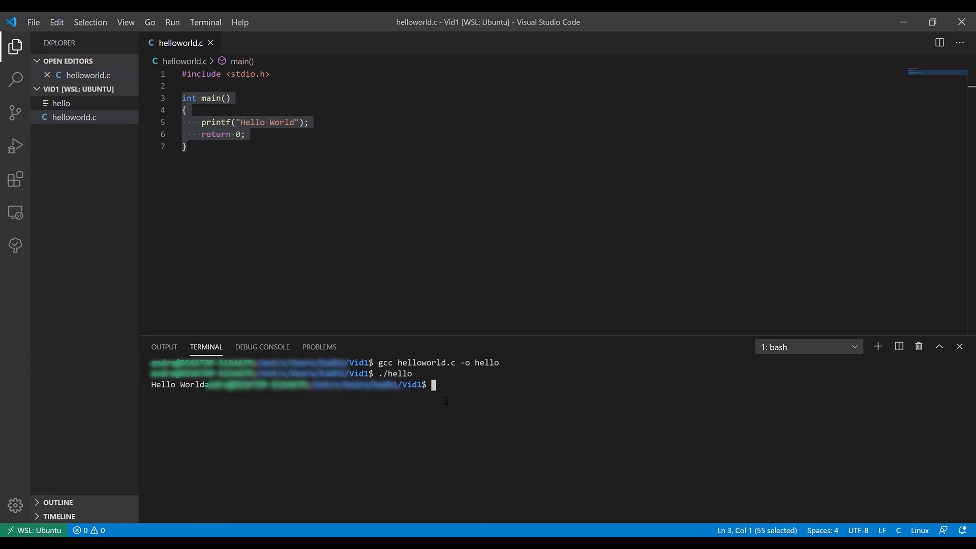
pyautogui.moveTo(275, 302)
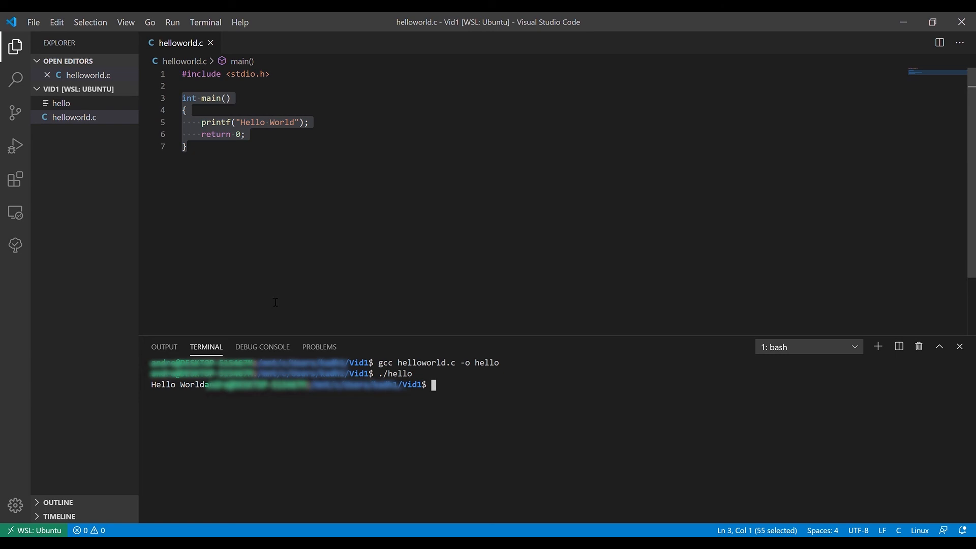
pyautogui.moveTo(908, 104)
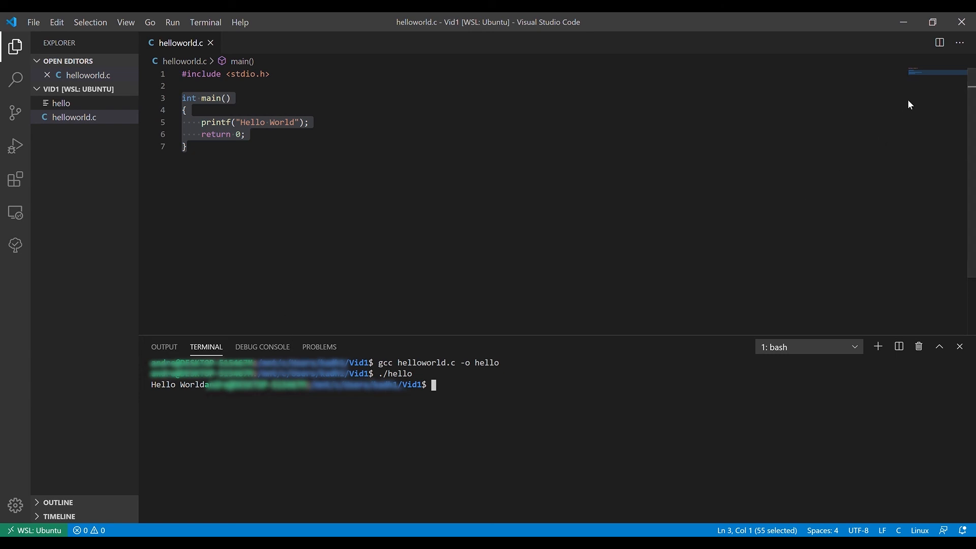